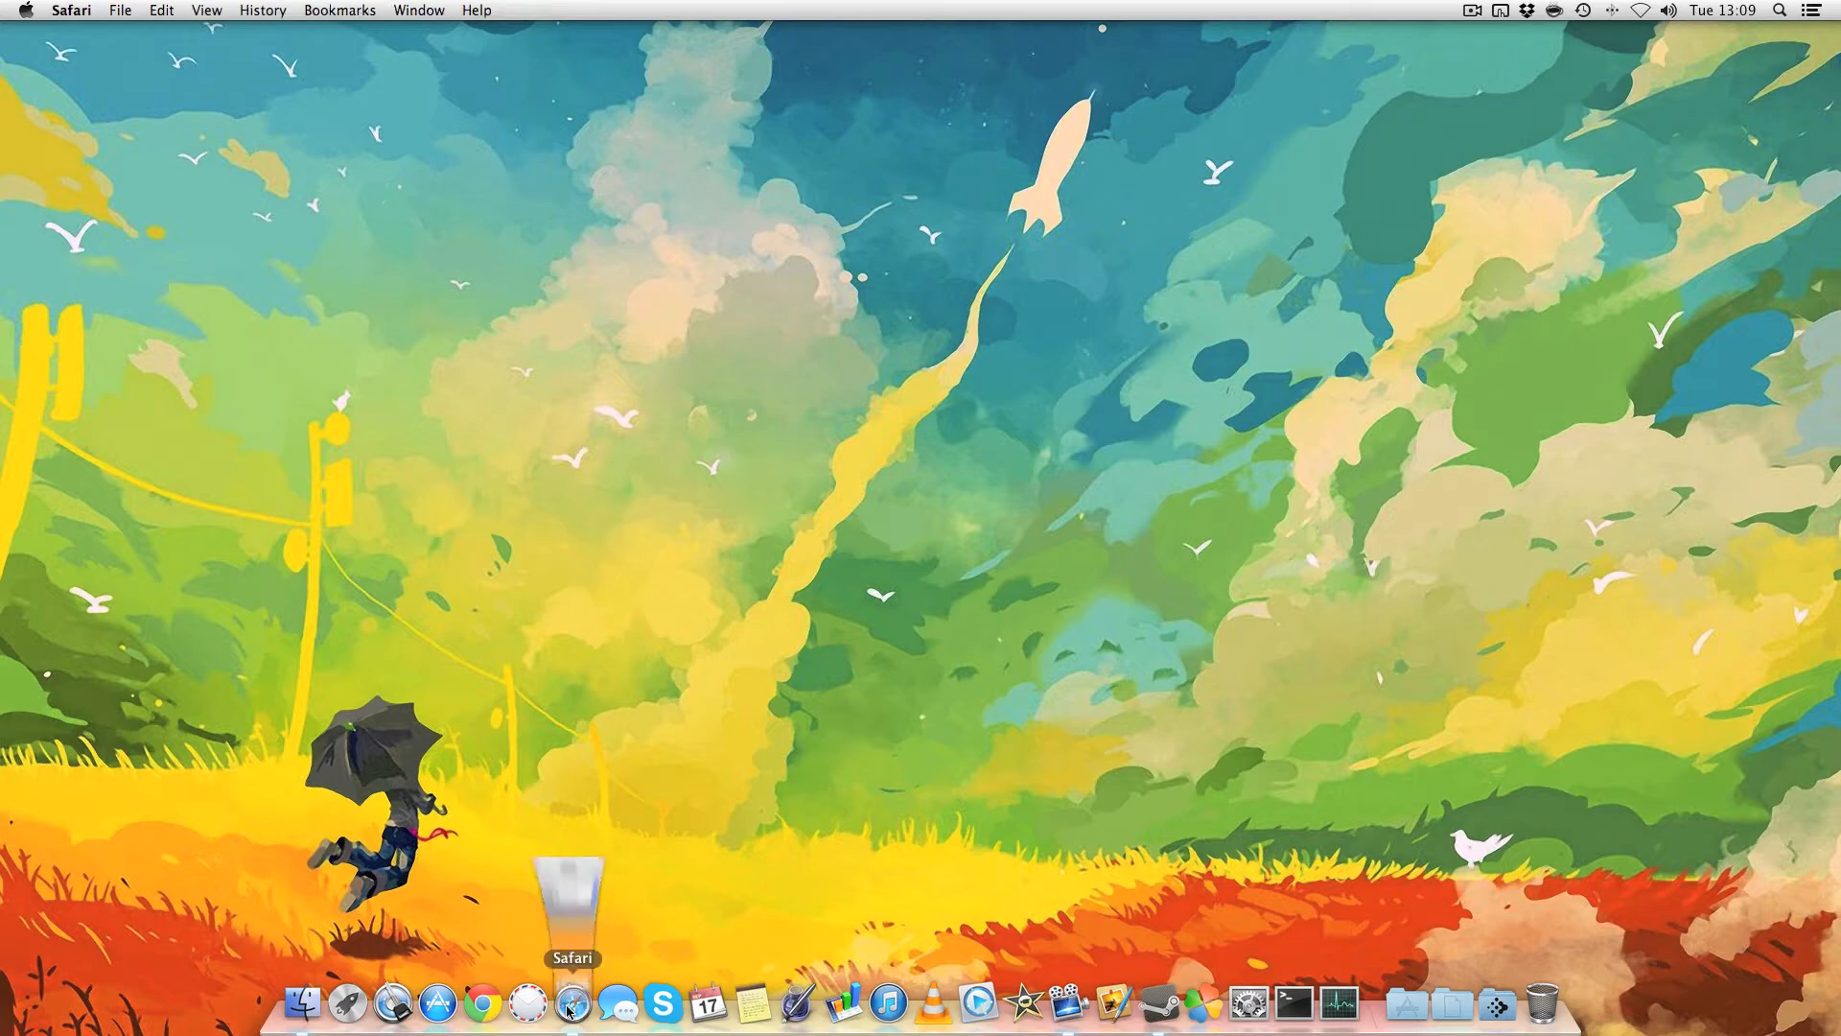
Step: Download the Xbox 360 Controller driver disk image from the Tattiebogle page and show its installer package
left_click(570, 1003)
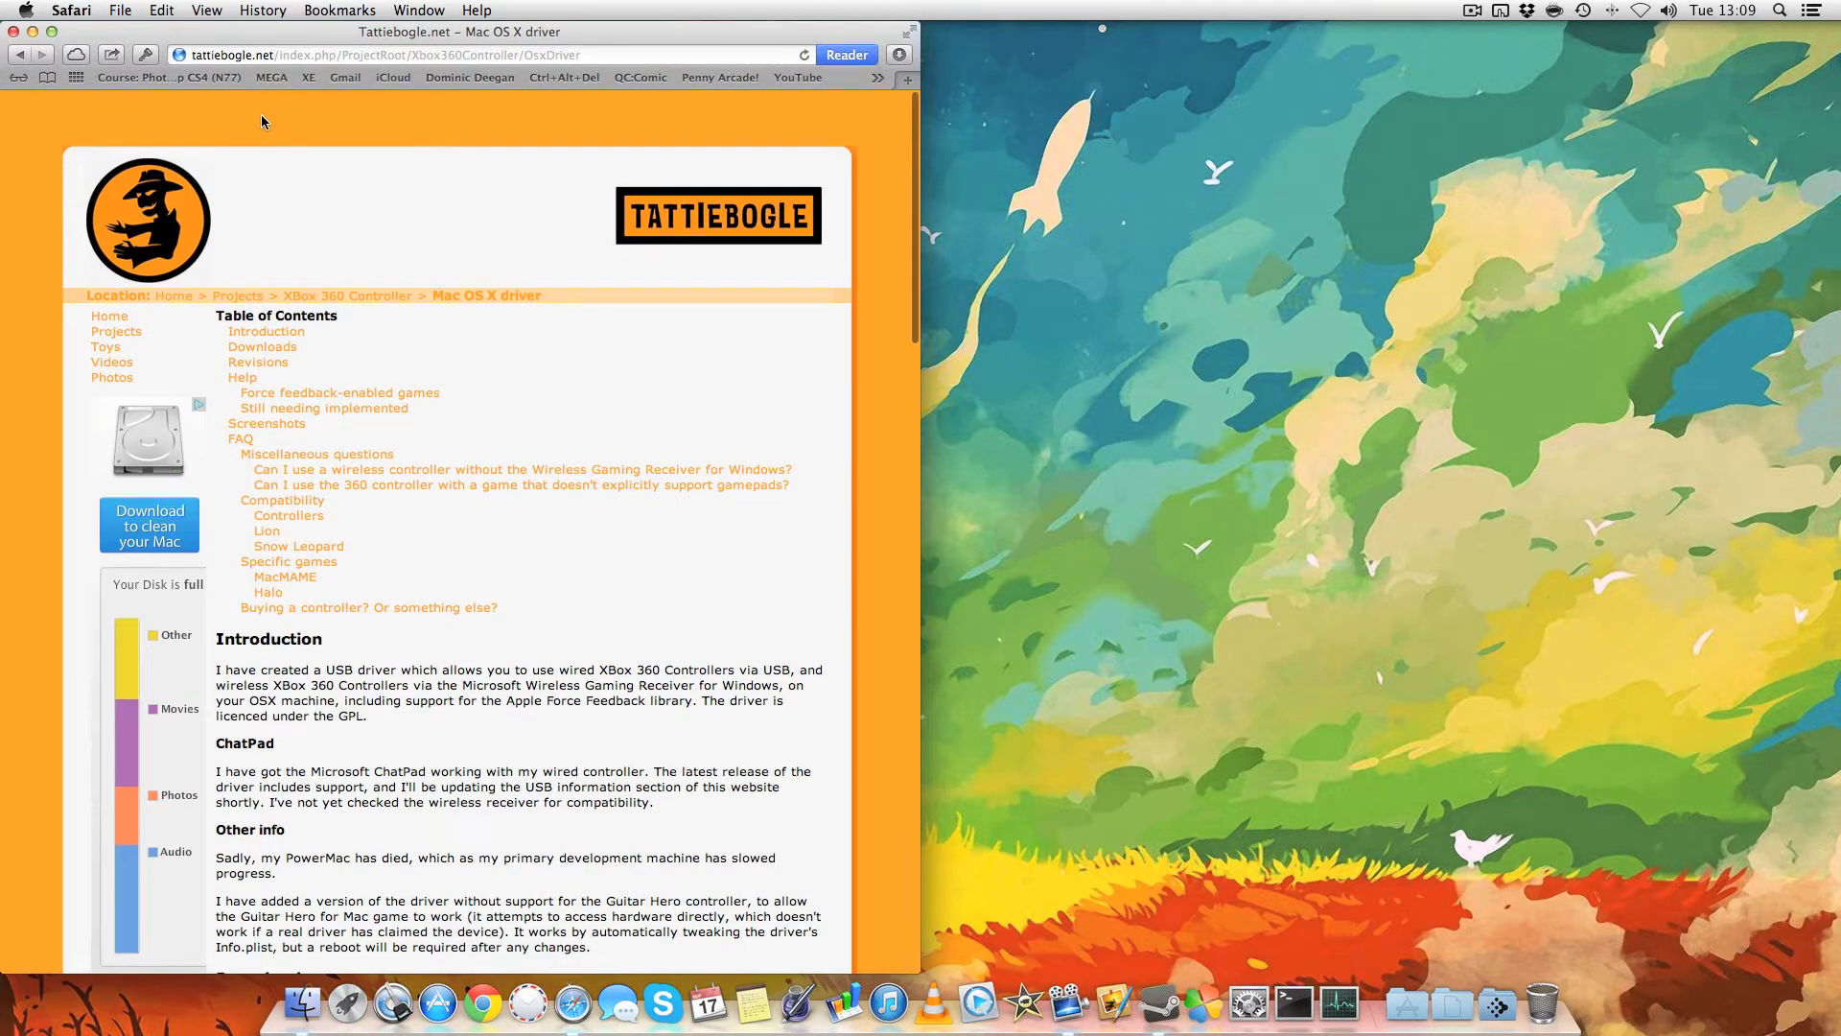
scroll("down", 3)
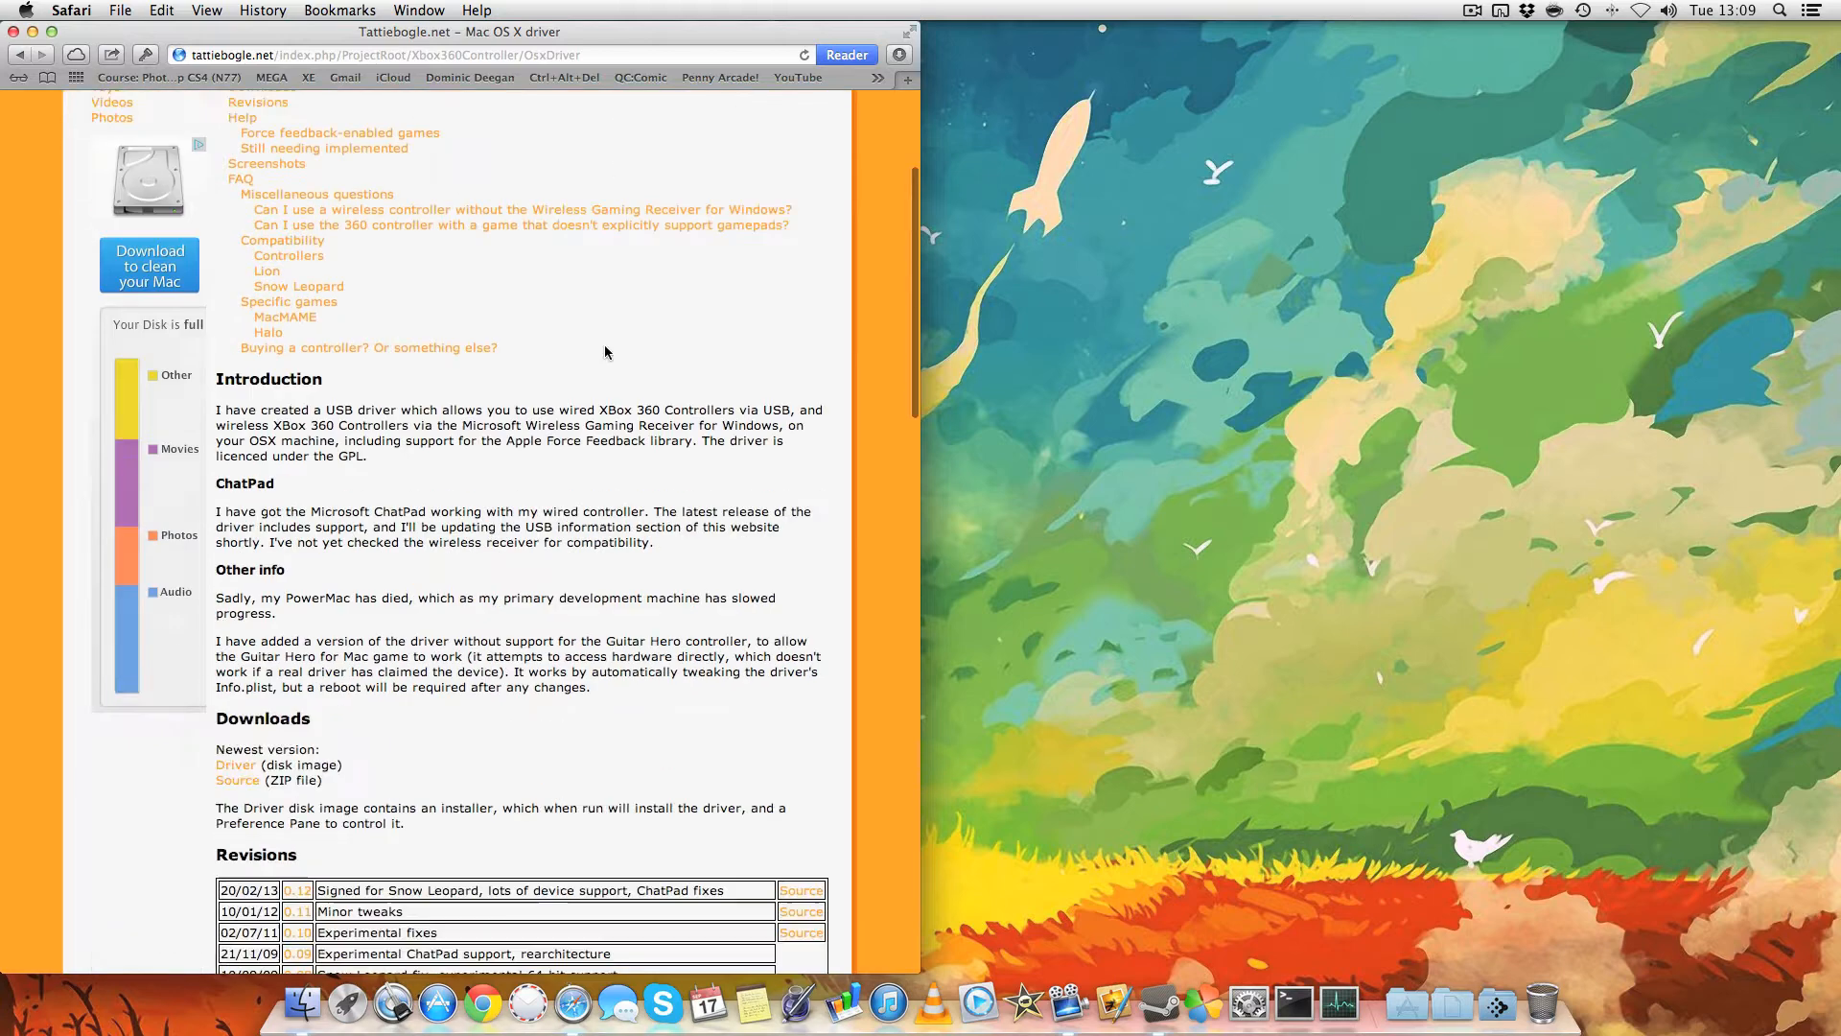
scroll("down", 3)
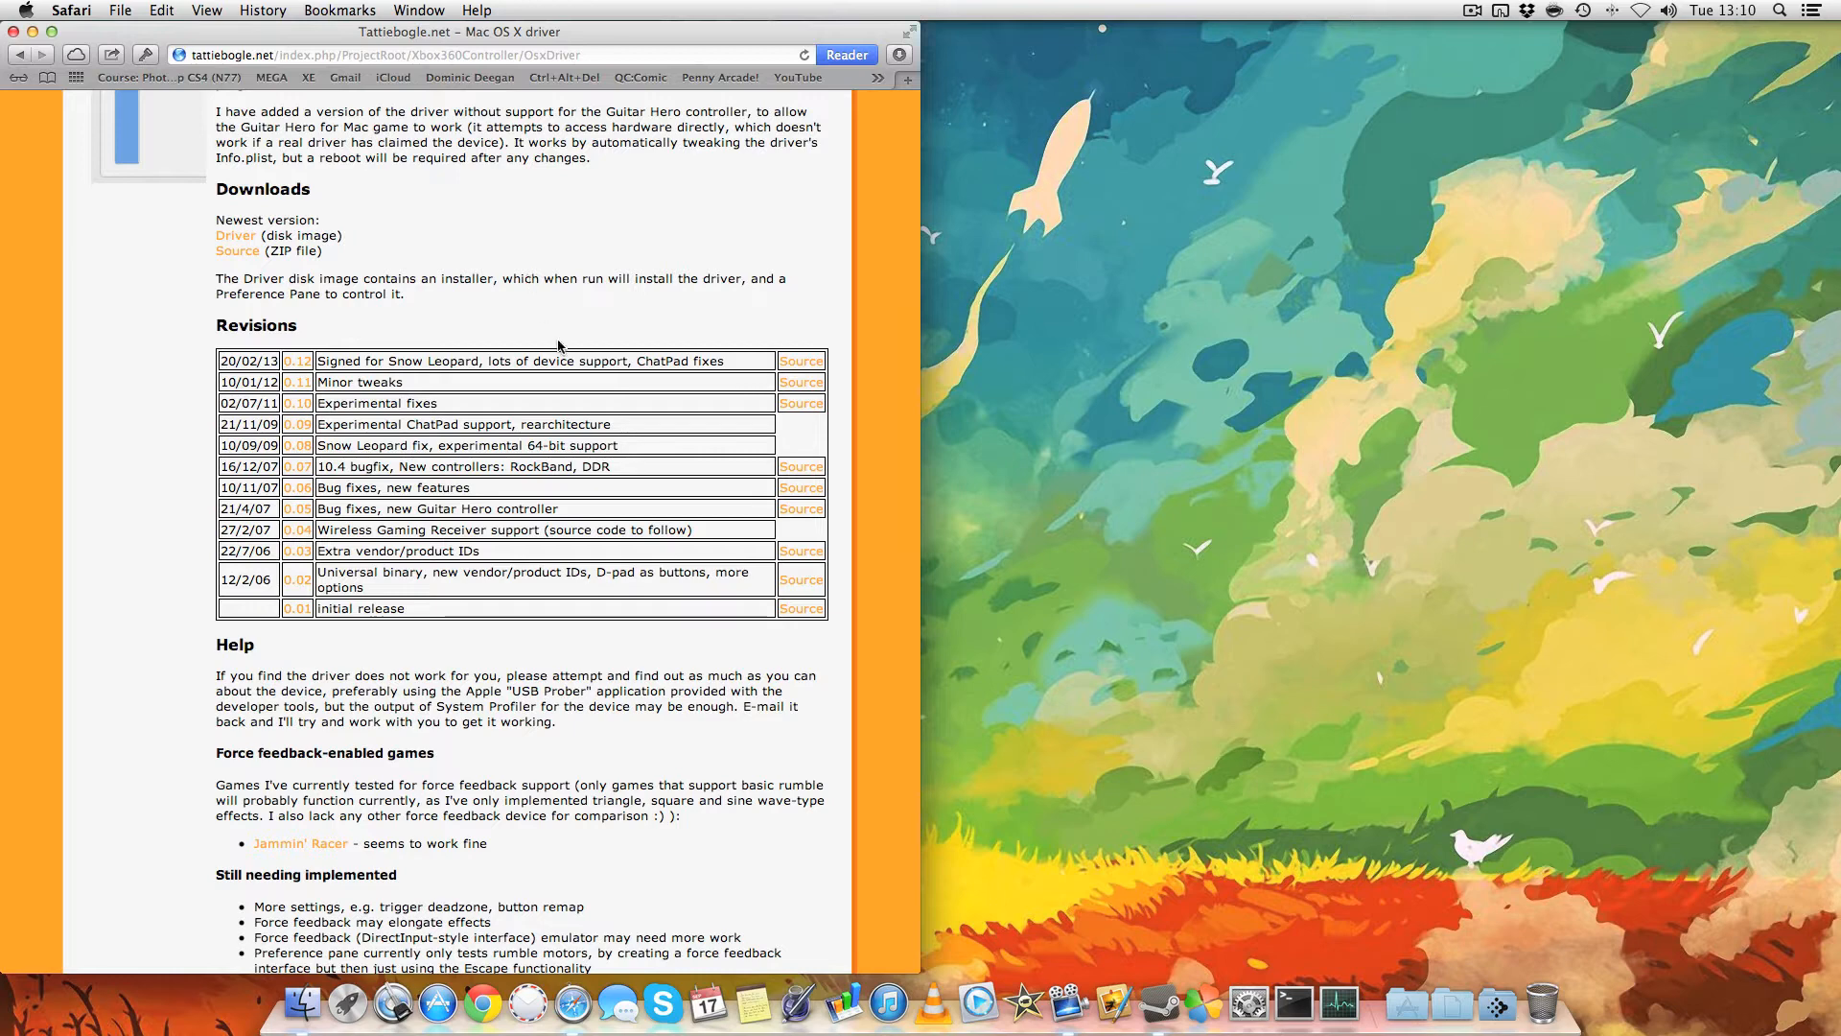
mouse_move(303, 393)
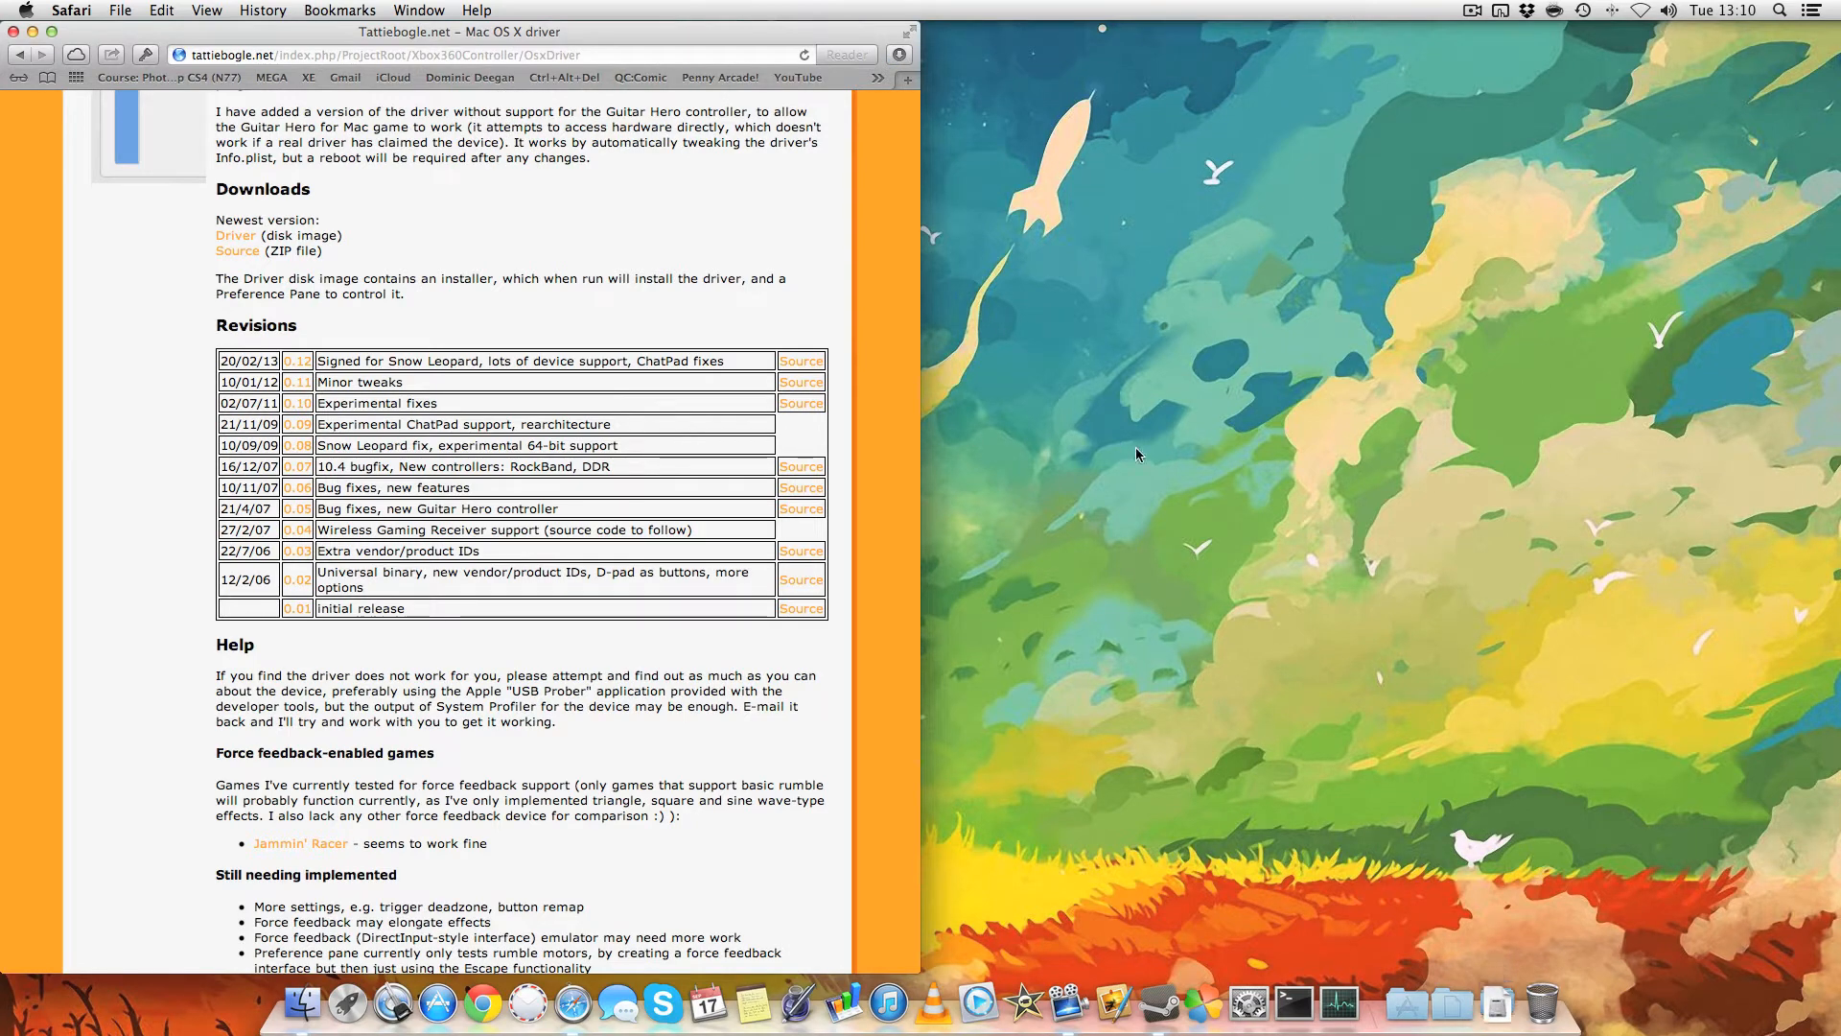
left_click(1498, 1001)
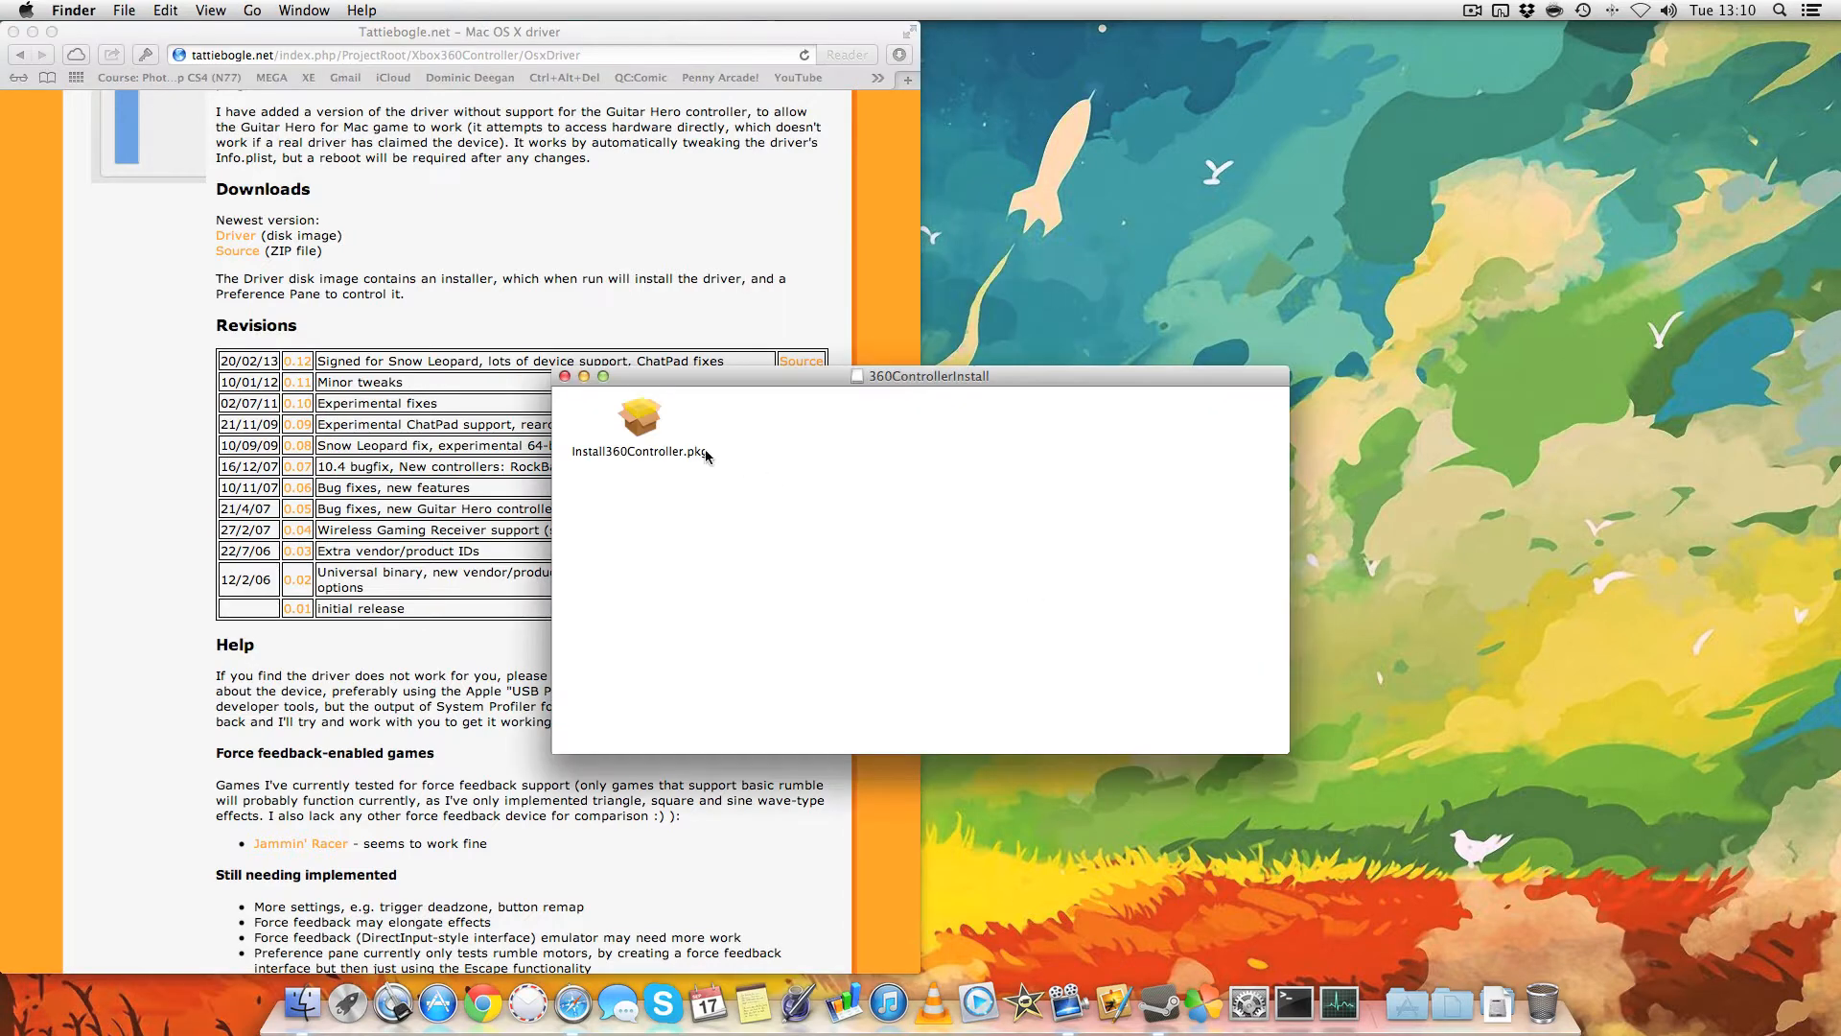
Step: Run the controller driver installer past Introduction, Read Me and License, agreeing to the license
double_click(640, 418)
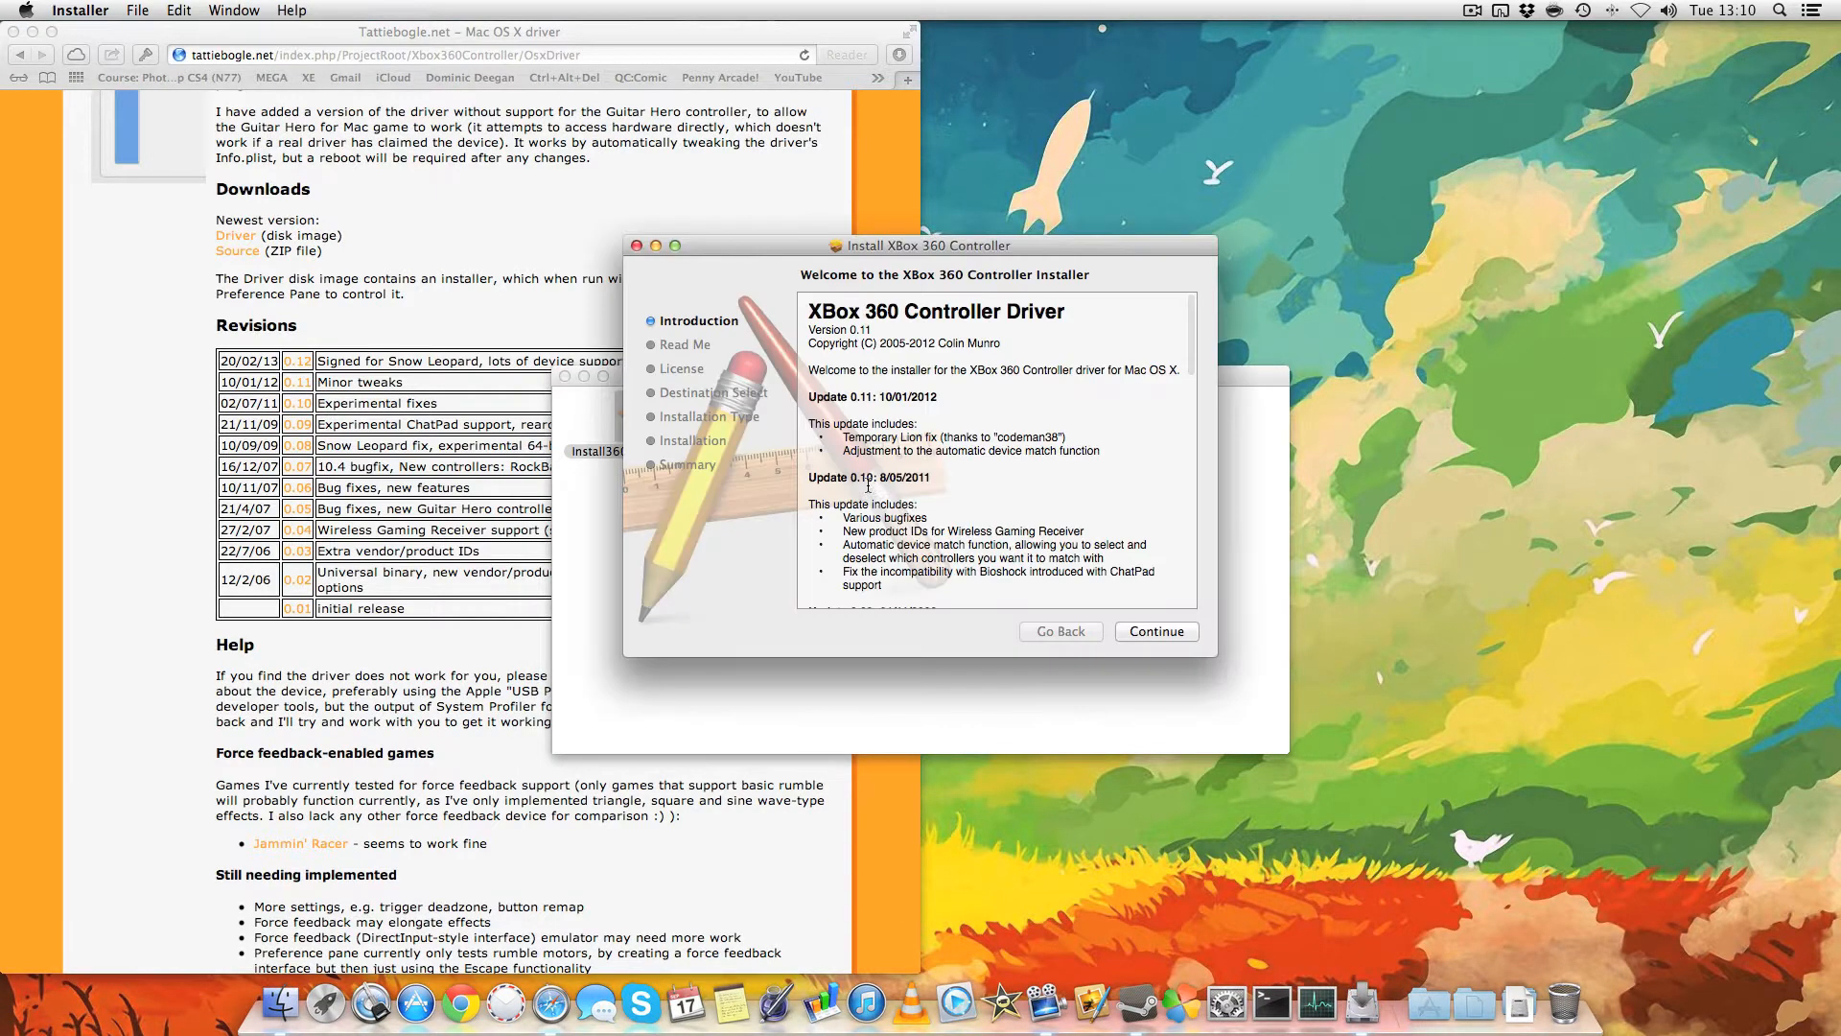
left_click(1155, 631)
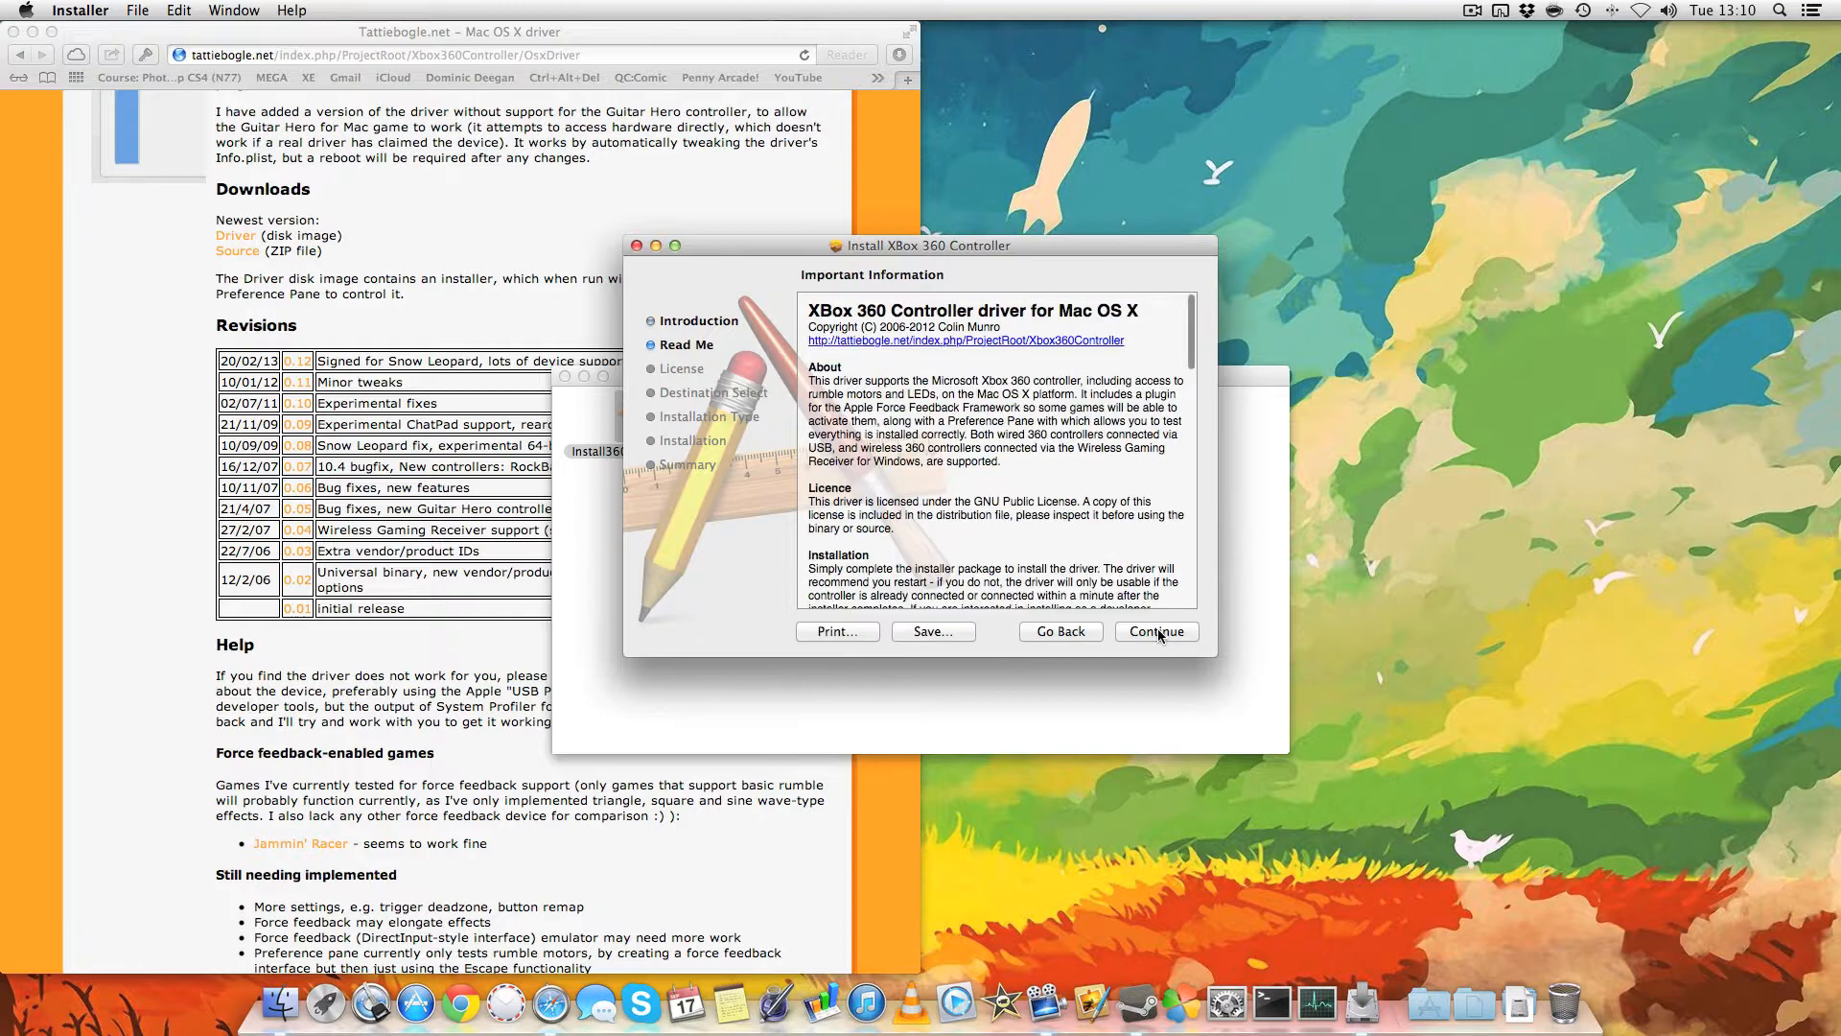
left_click(1154, 631)
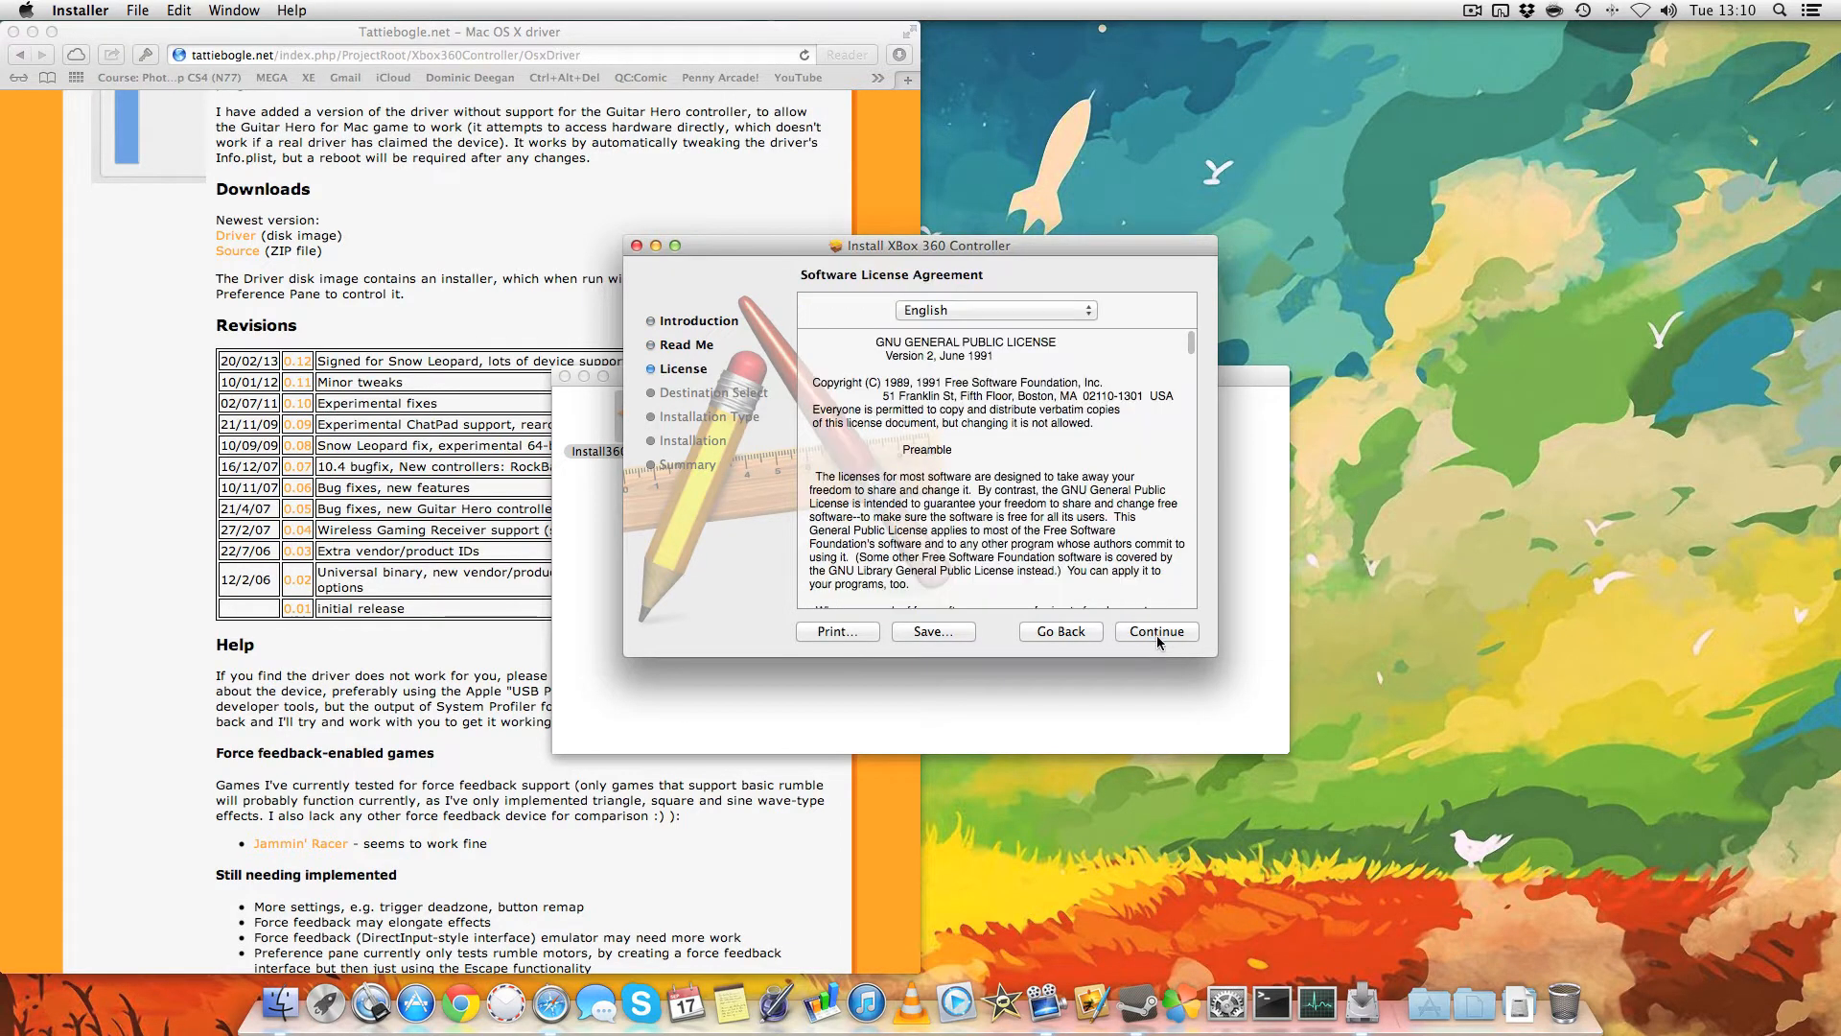
left_click(1154, 631)
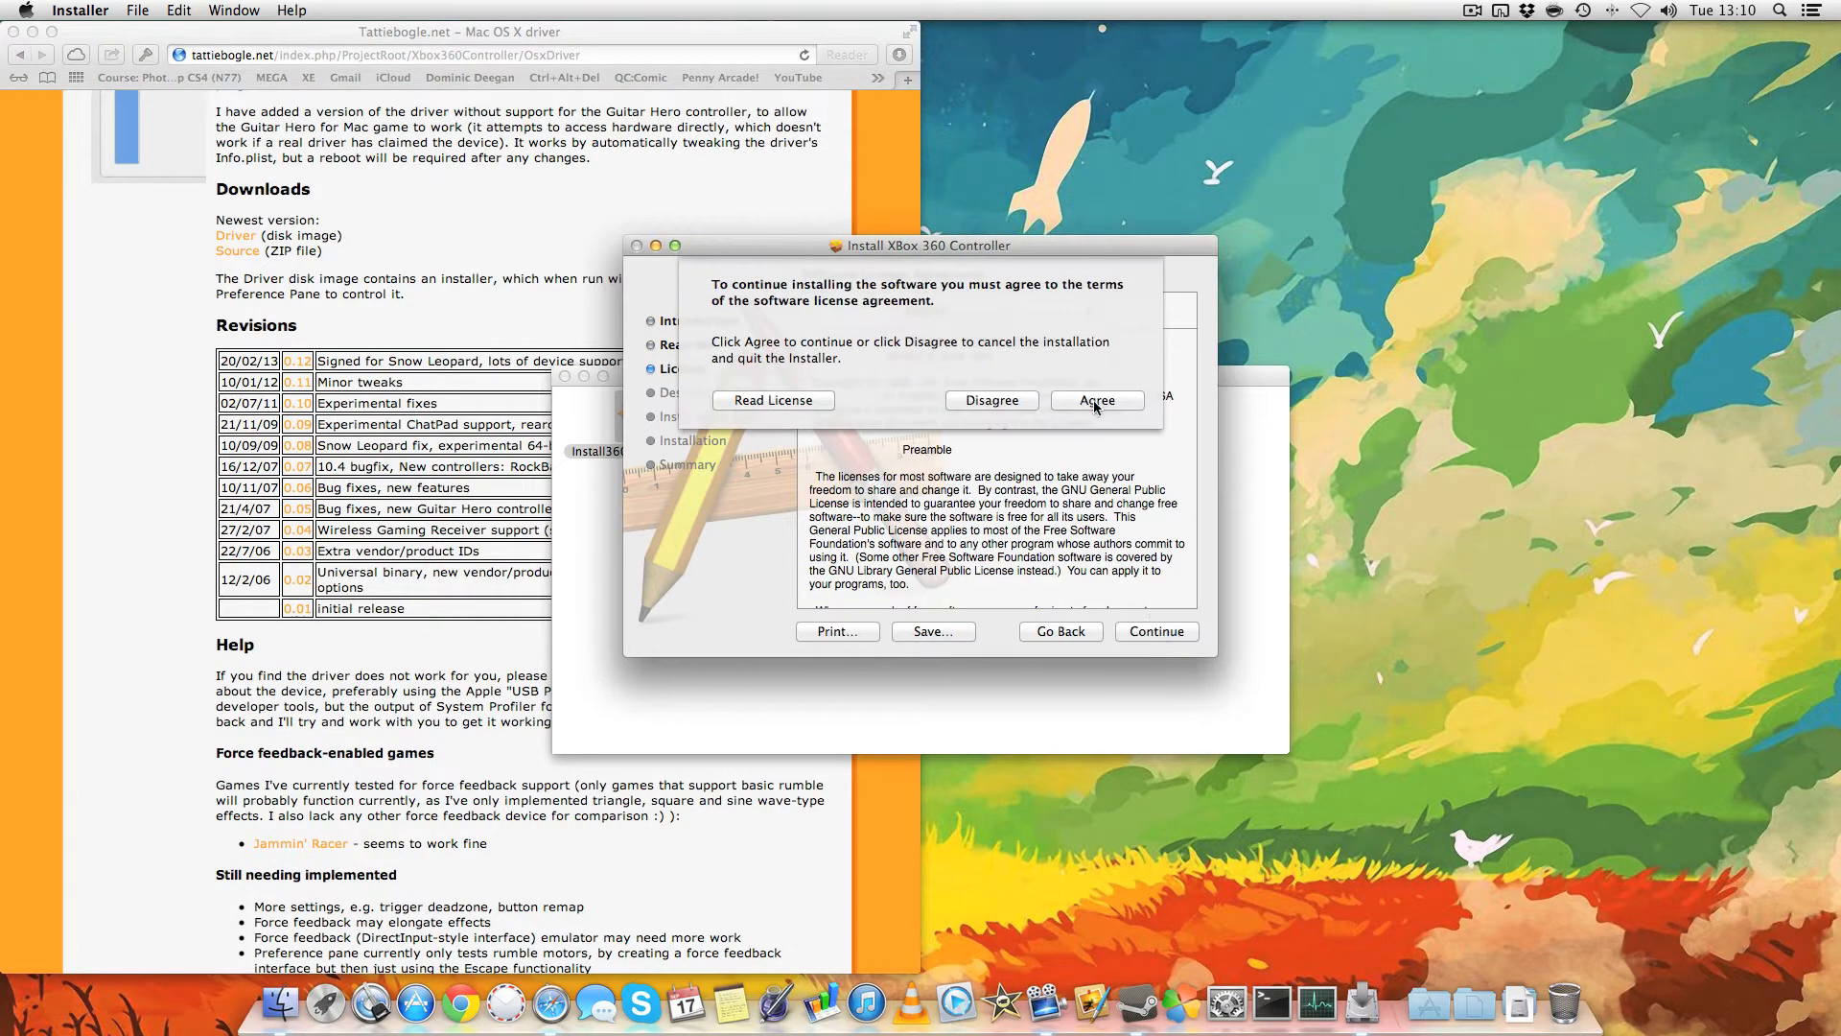
left_click(1095, 399)
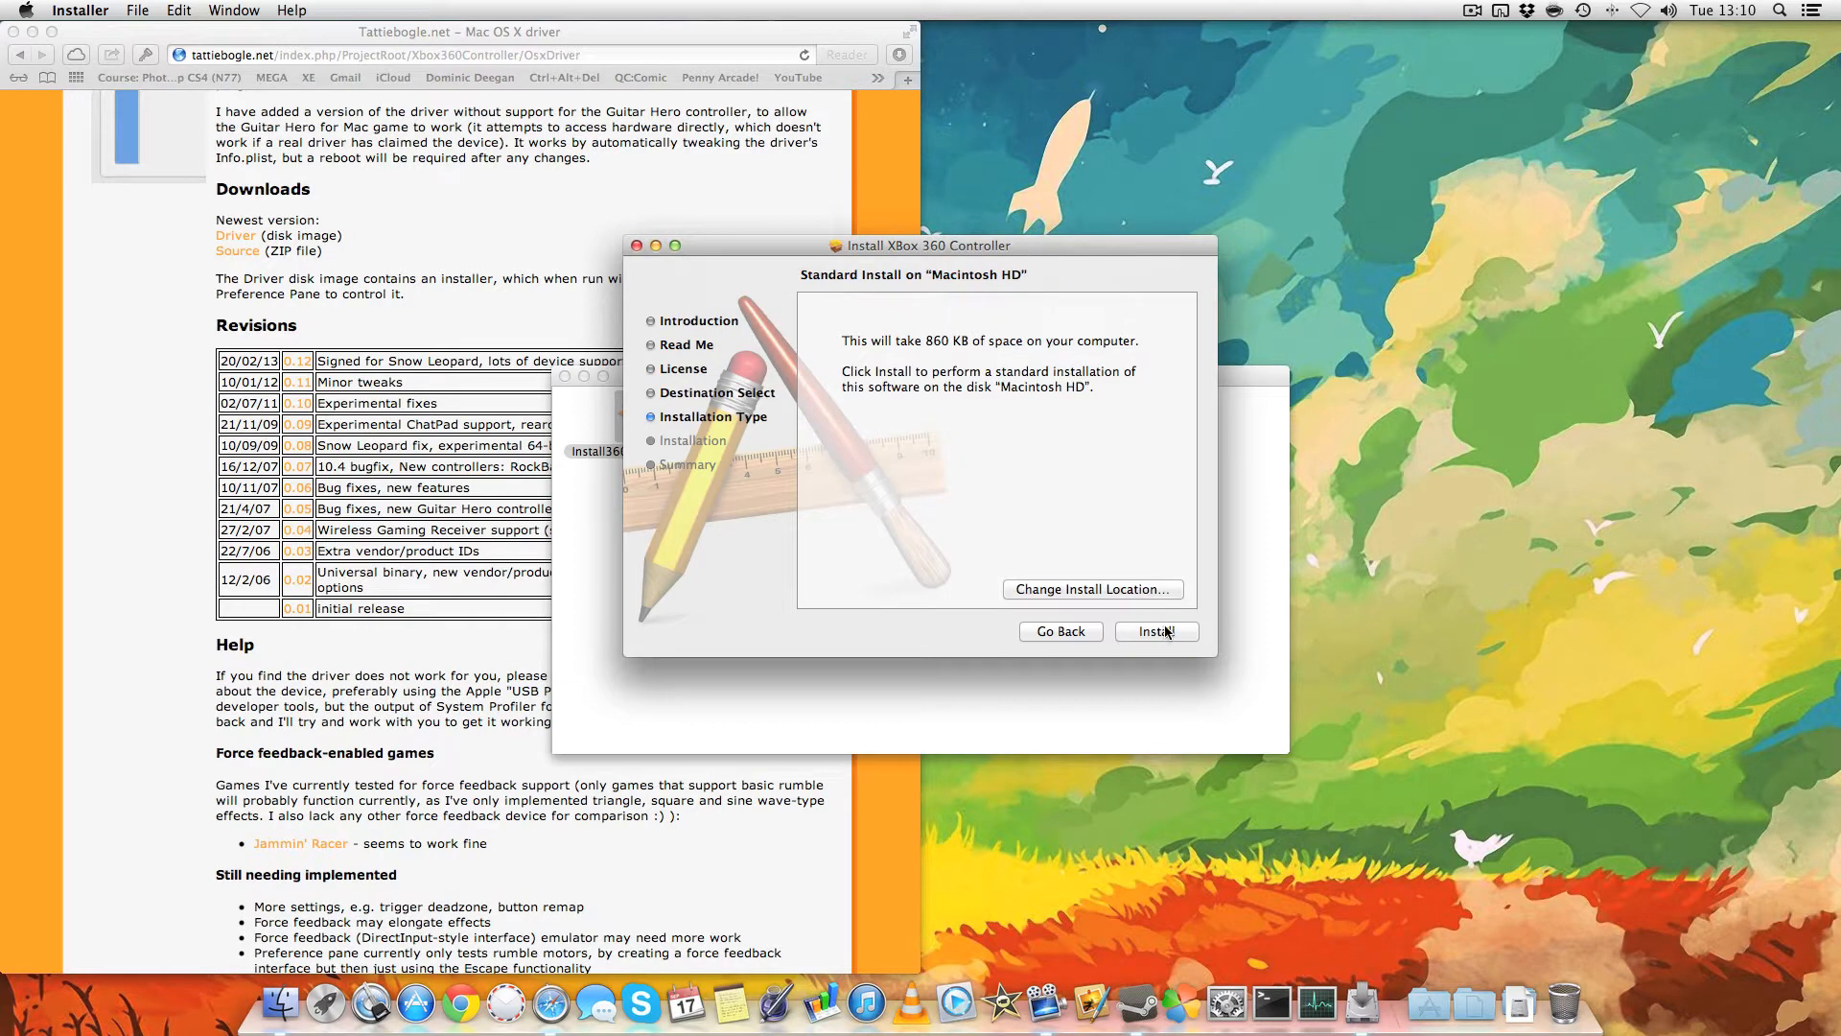
Step: Install on Macintosh HD, authorising with the administrator password
left_click(1154, 631)
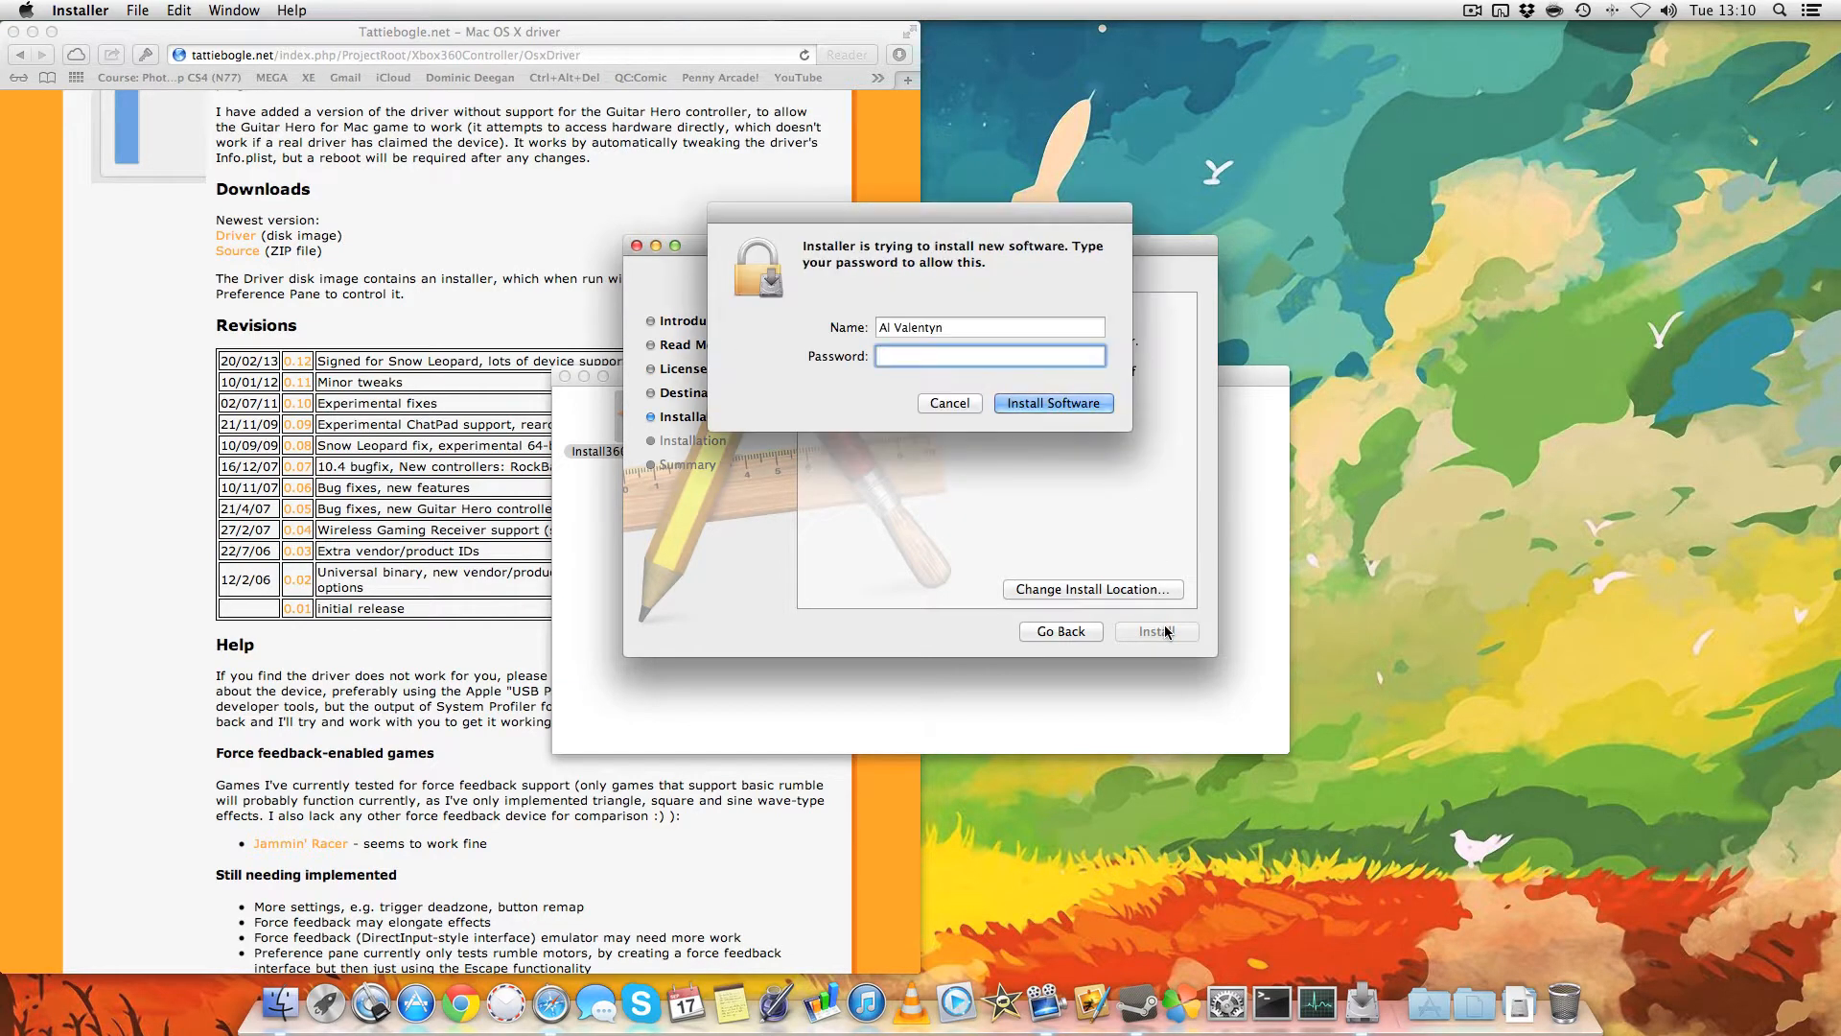
type("••••")
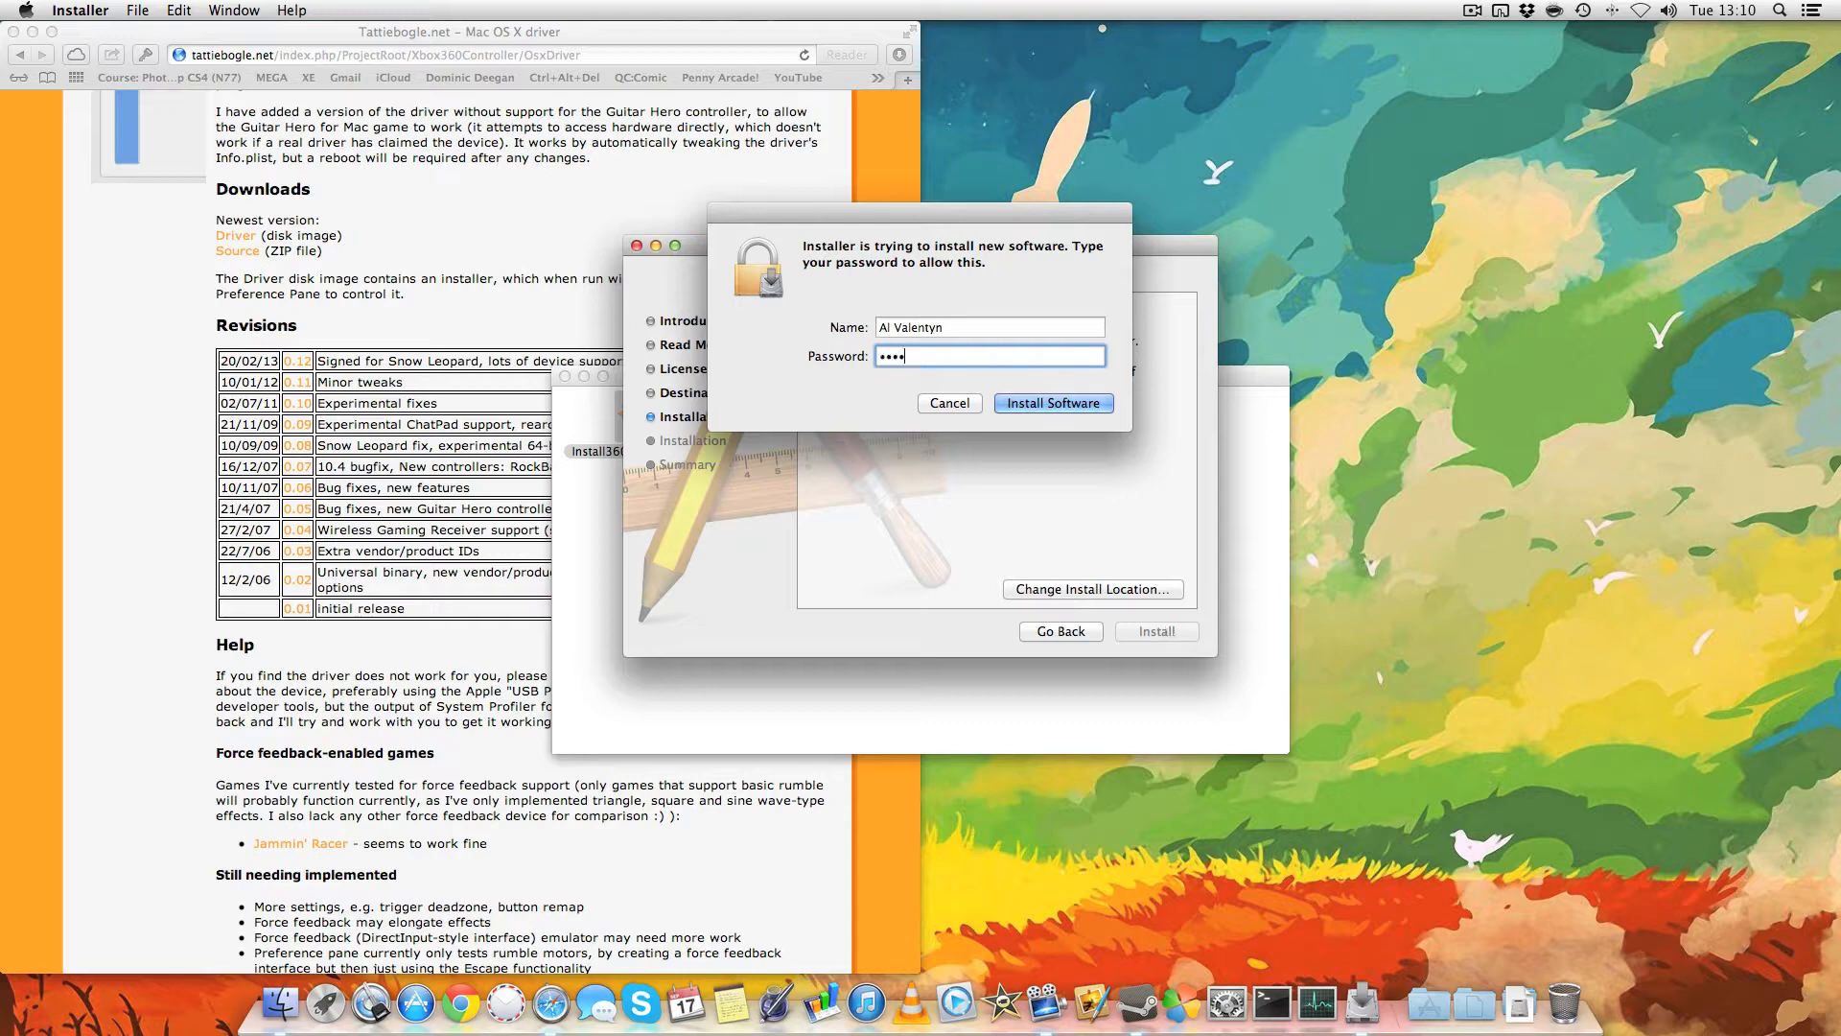
left_click(1053, 403)
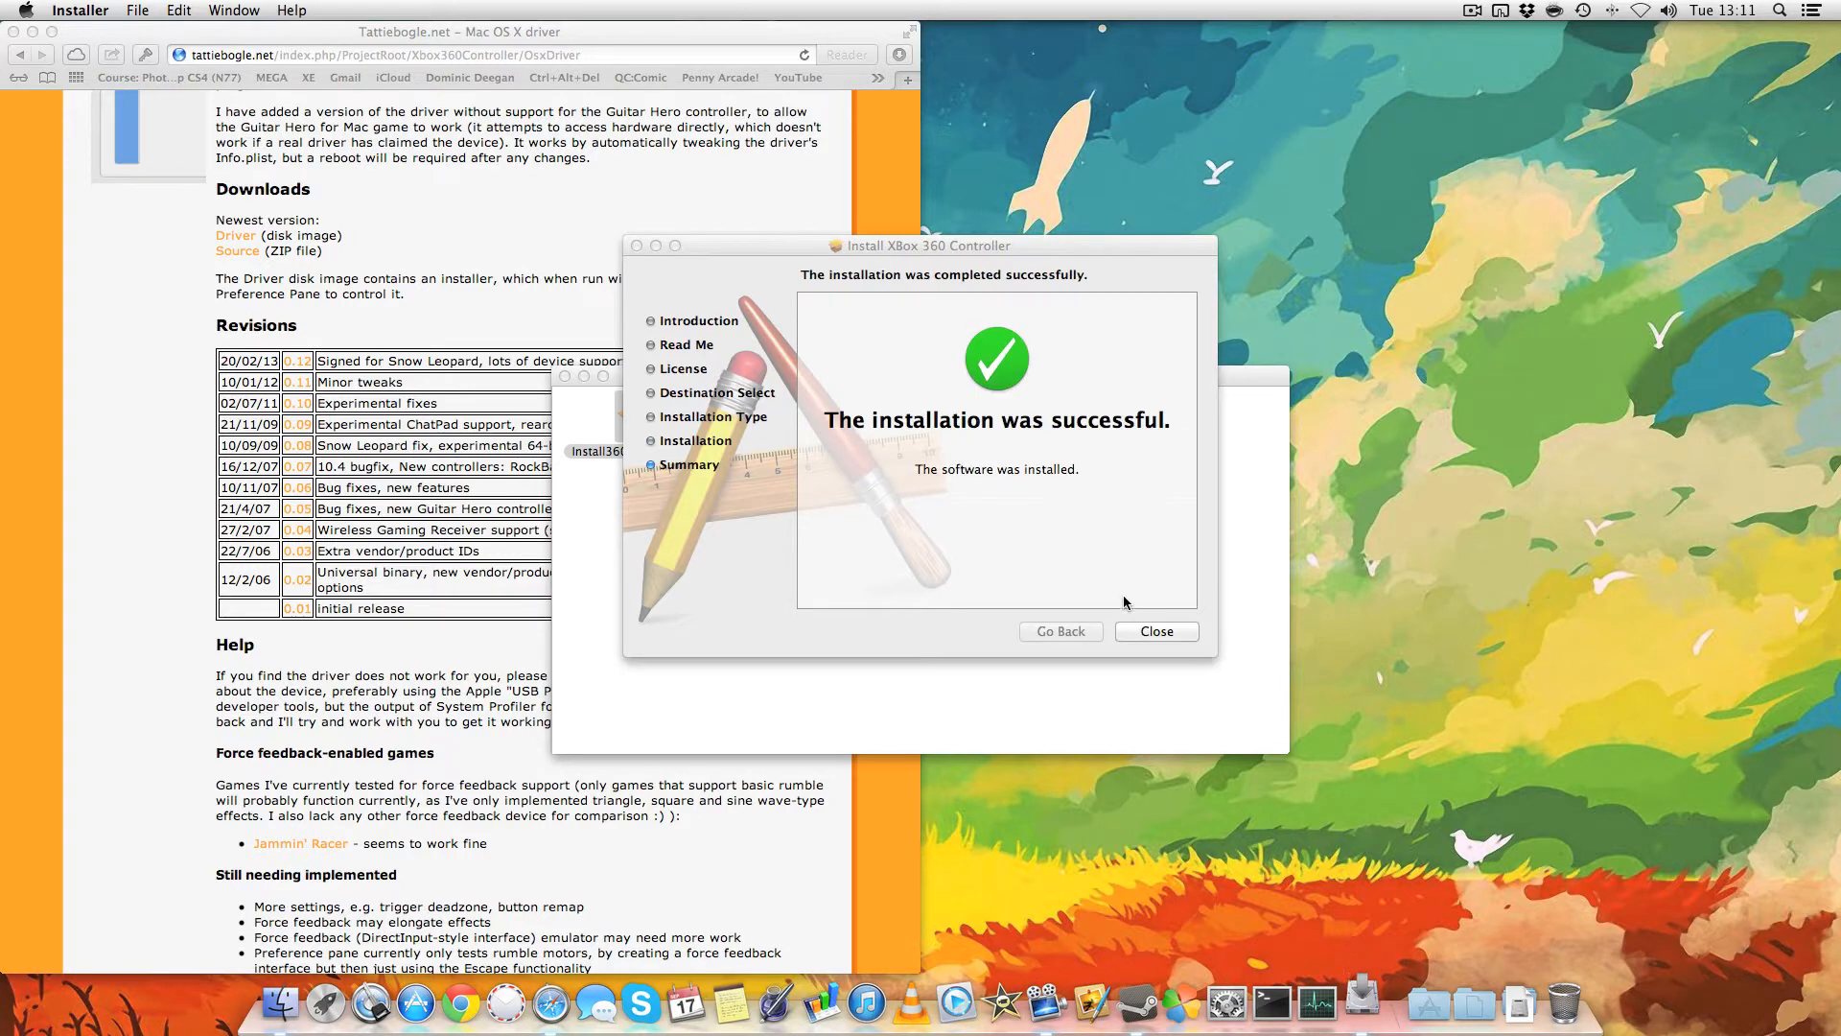
Step: Close the finished installer and disk image window, then bring up System Preferences
left_click(1154, 631)
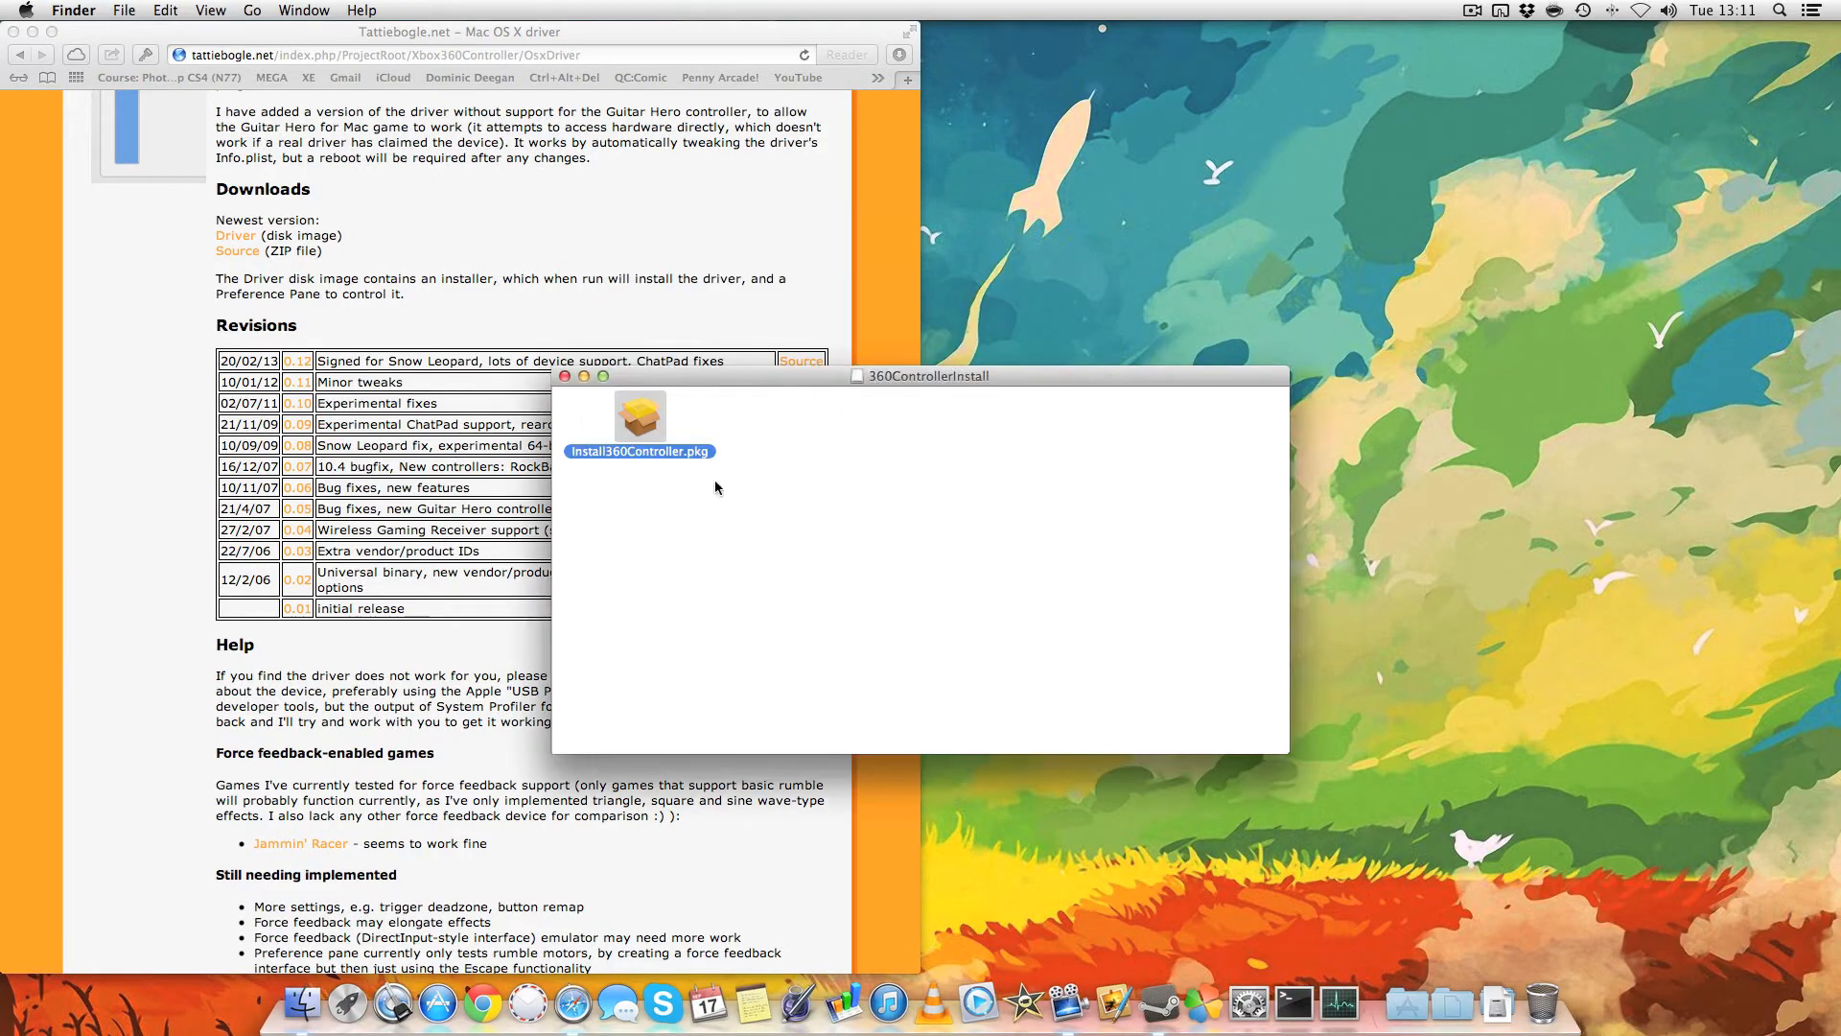
left_click(564, 376)
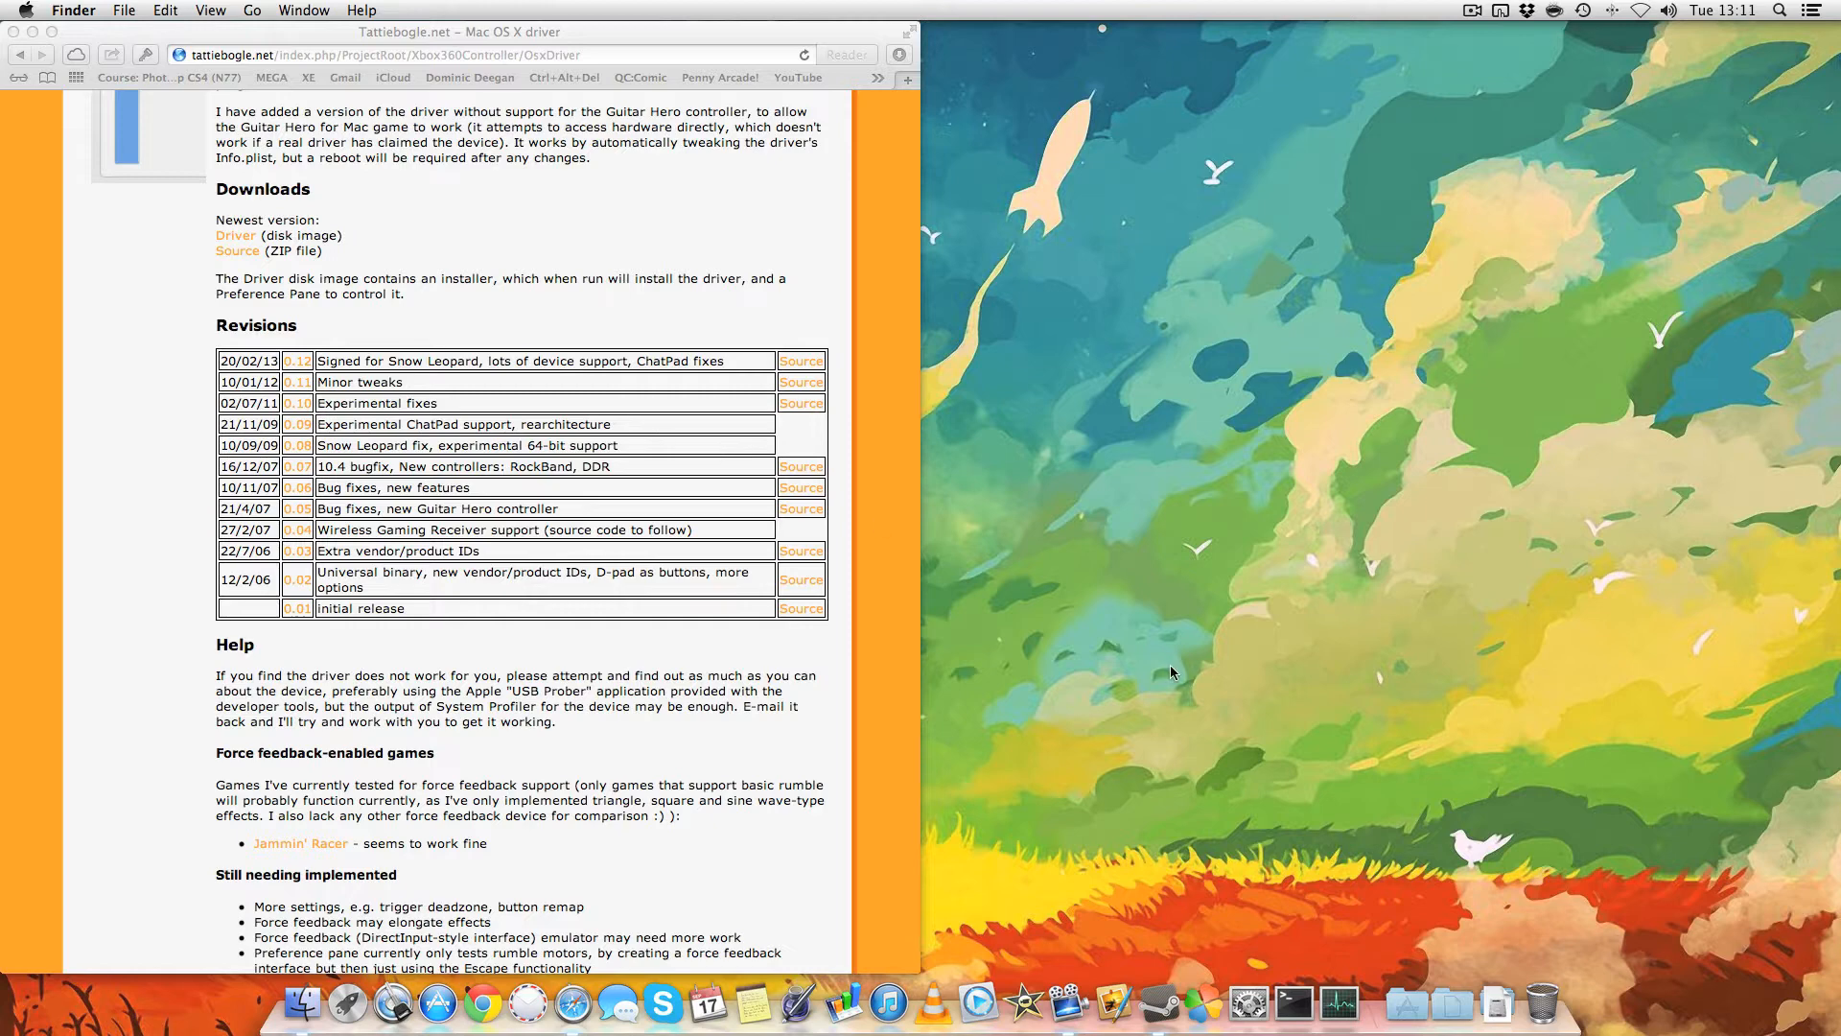
left_click(1248, 1003)
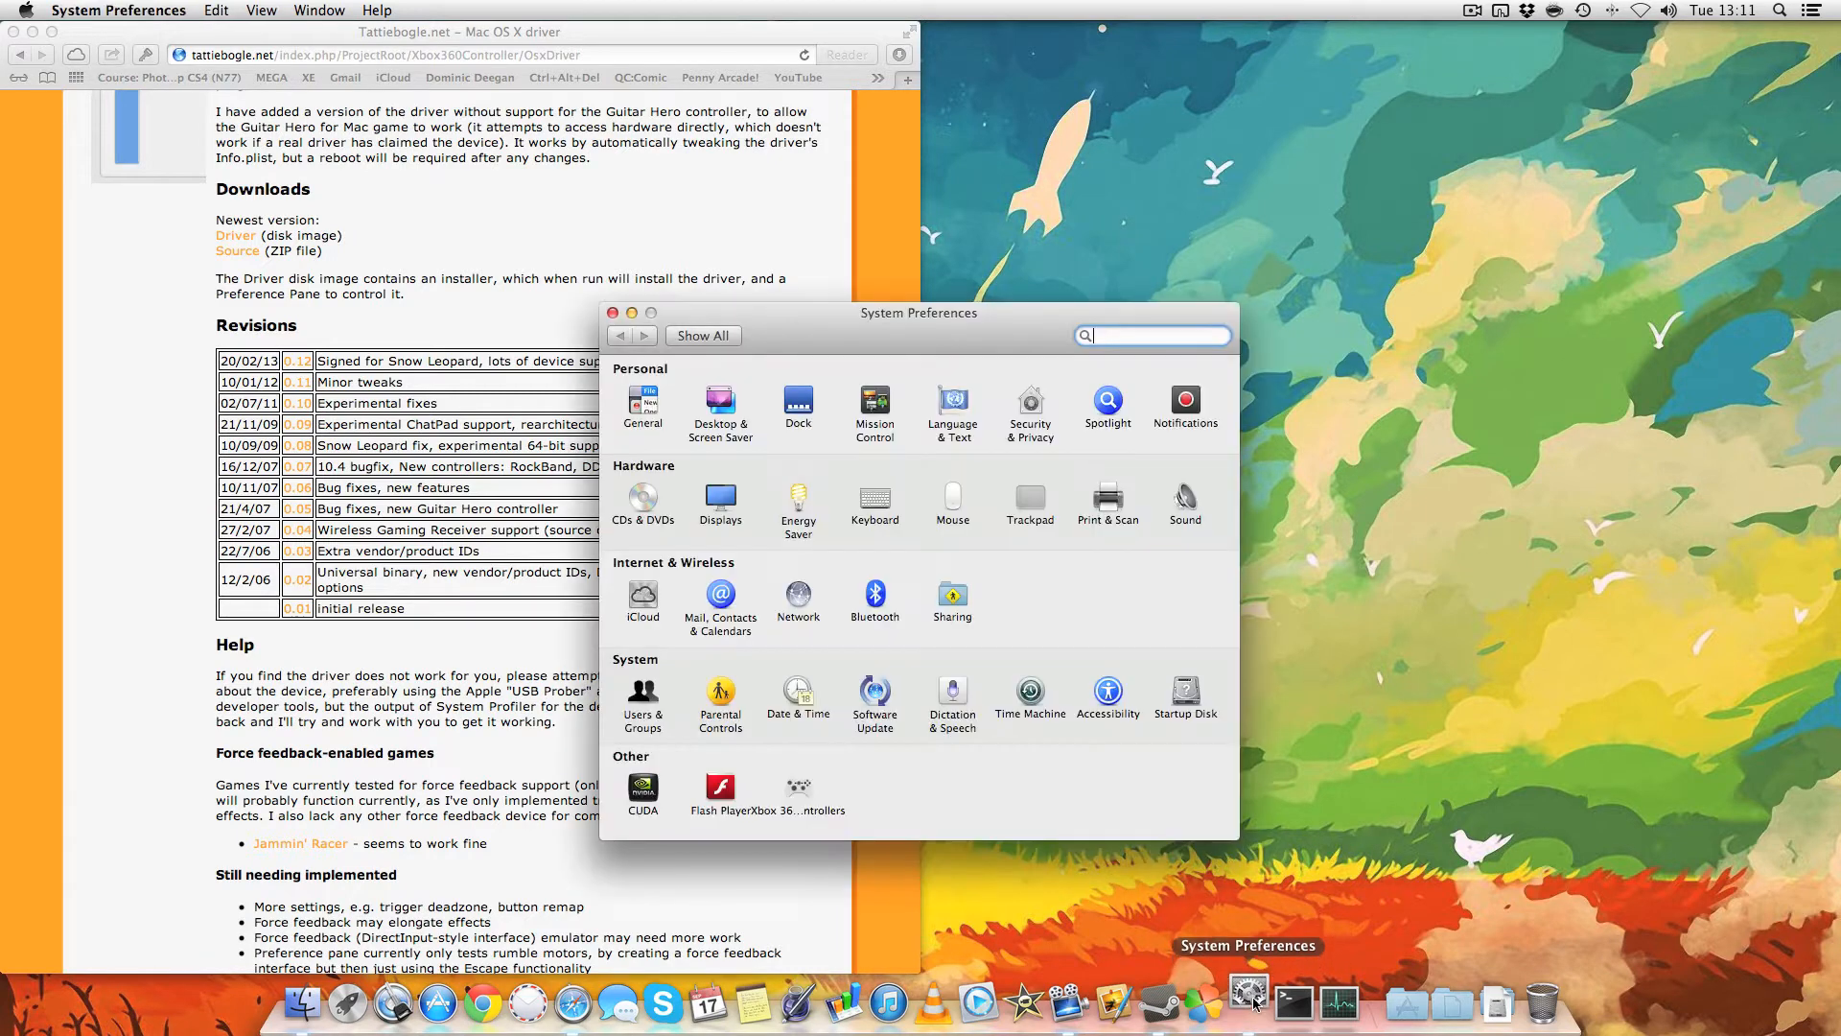
mouse_move(796, 819)
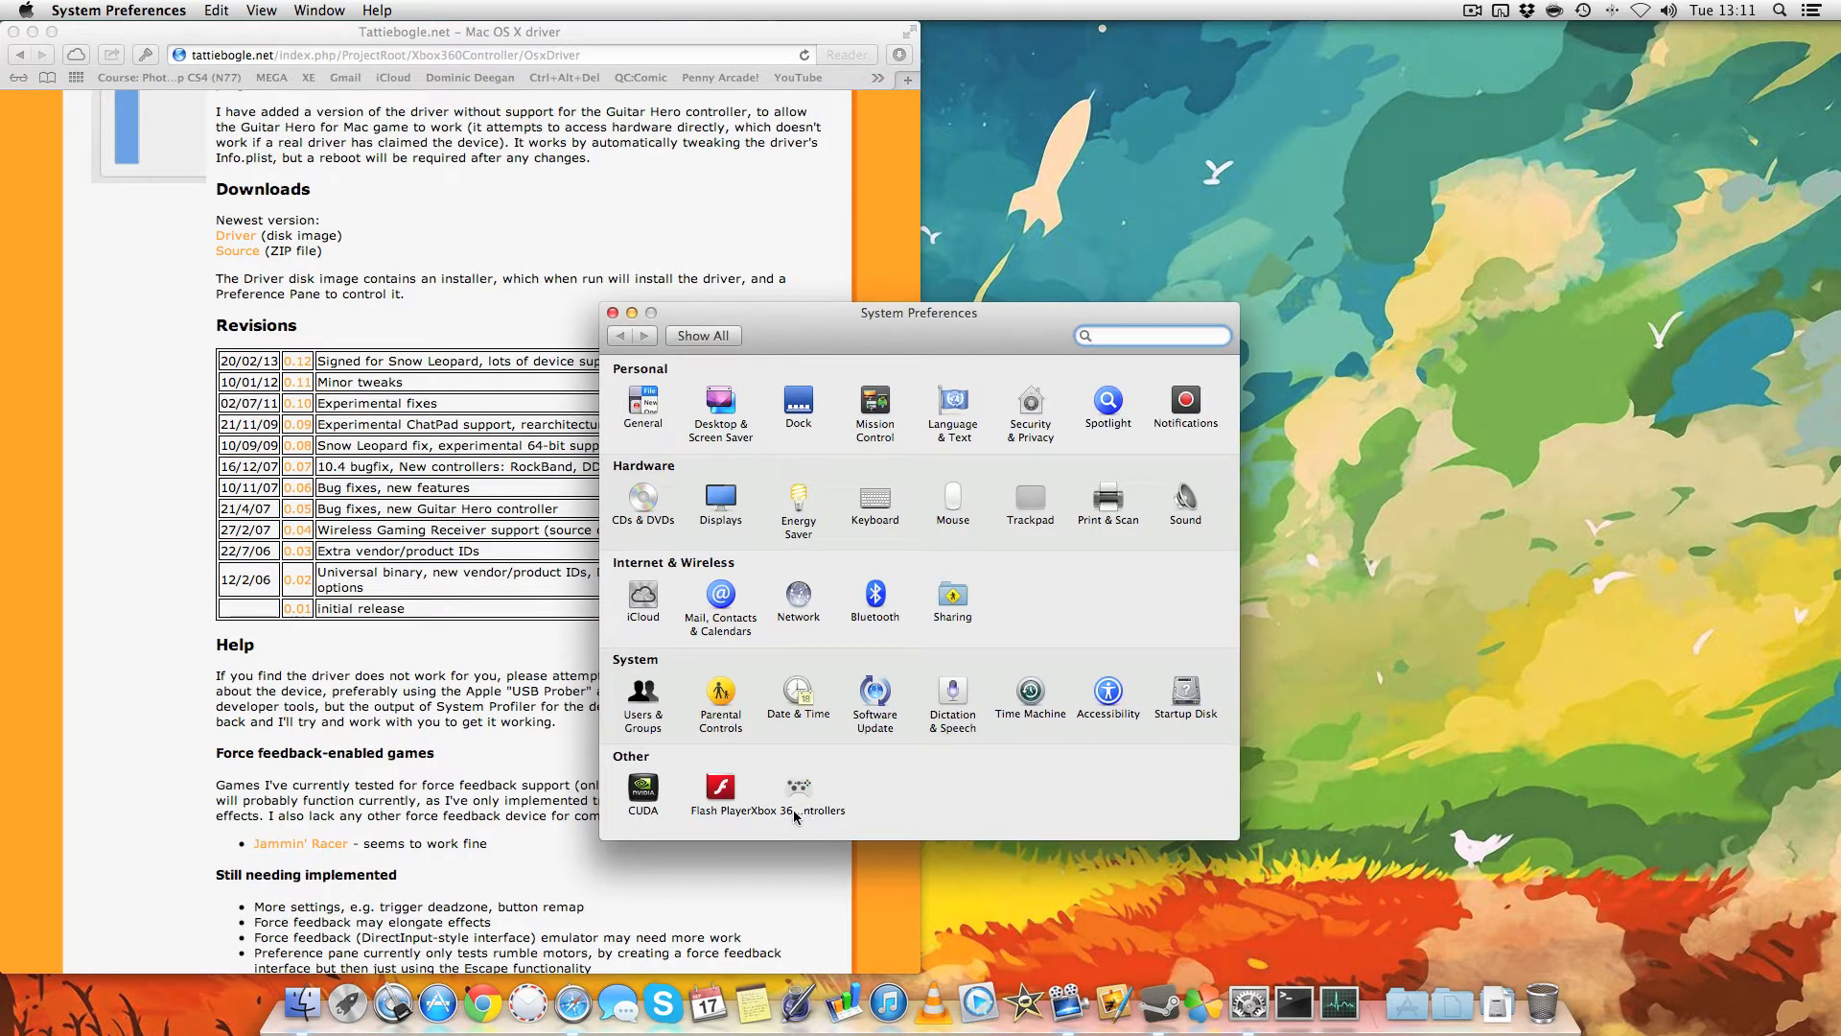
Step: Show the new Xbox 360 Controllers pane and launch a recent game from Steam
left_click(797, 792)
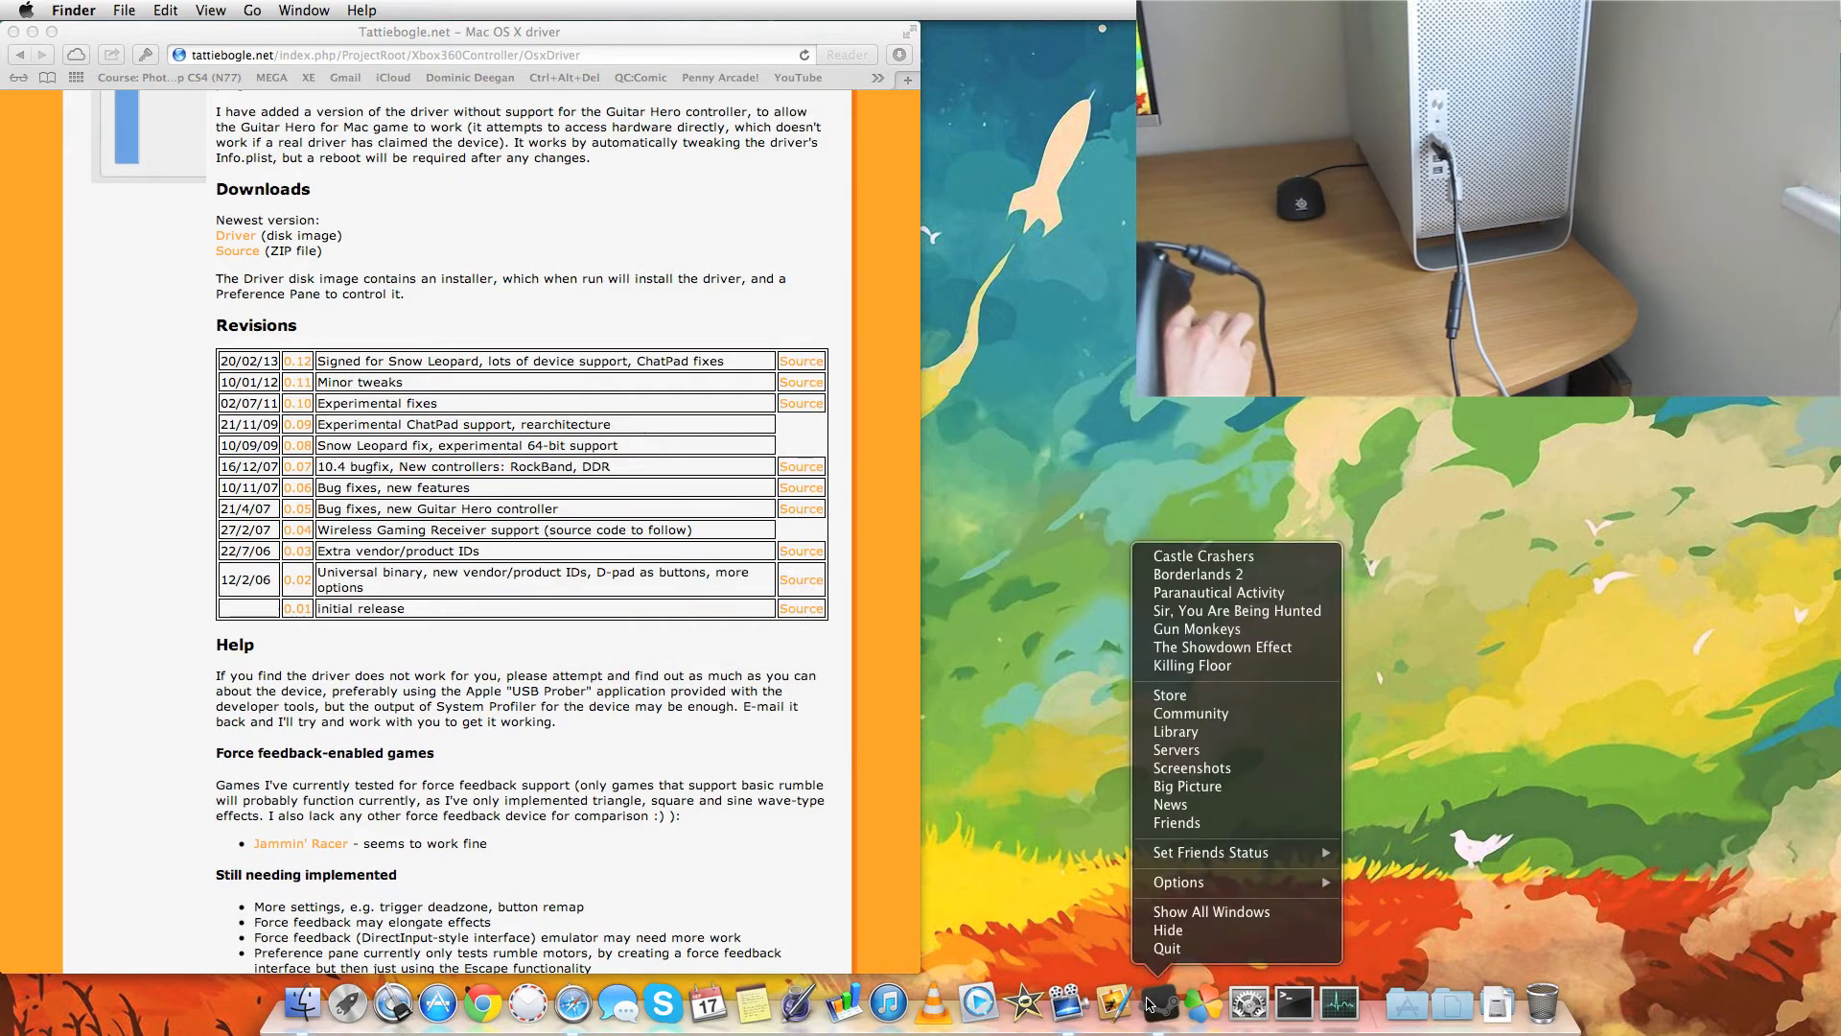
left_click(1221, 568)
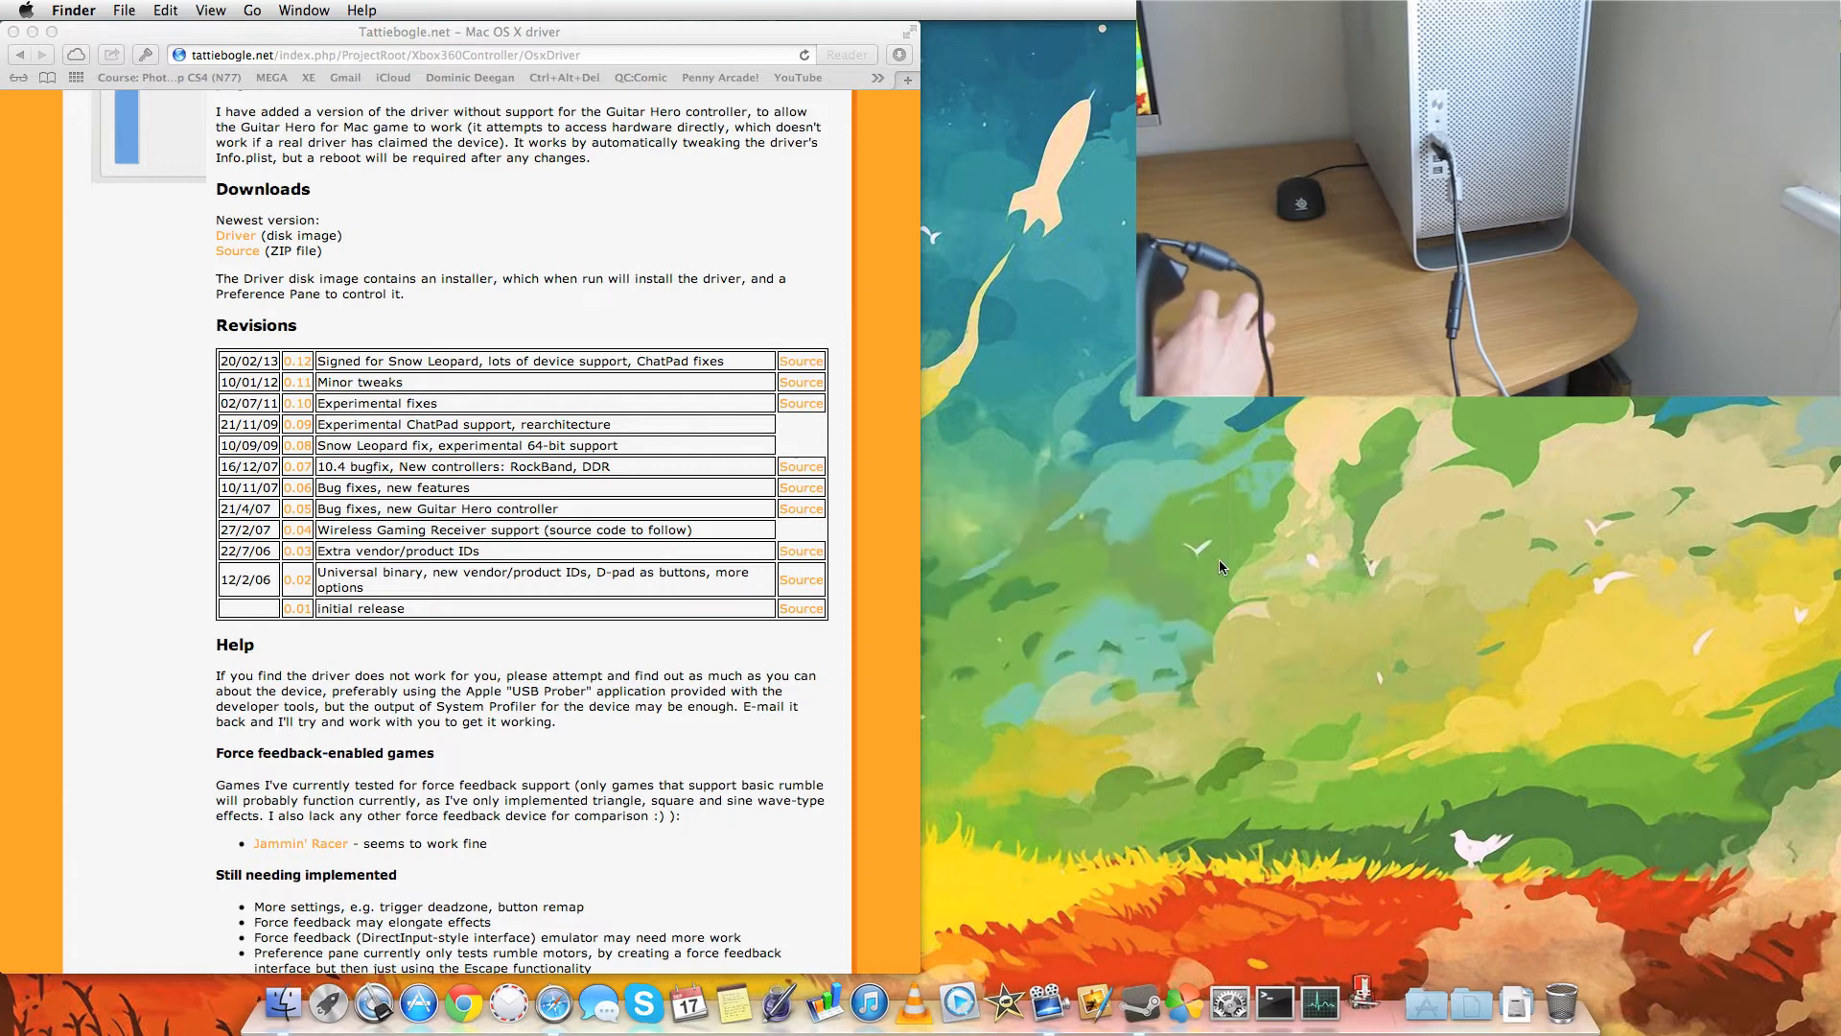